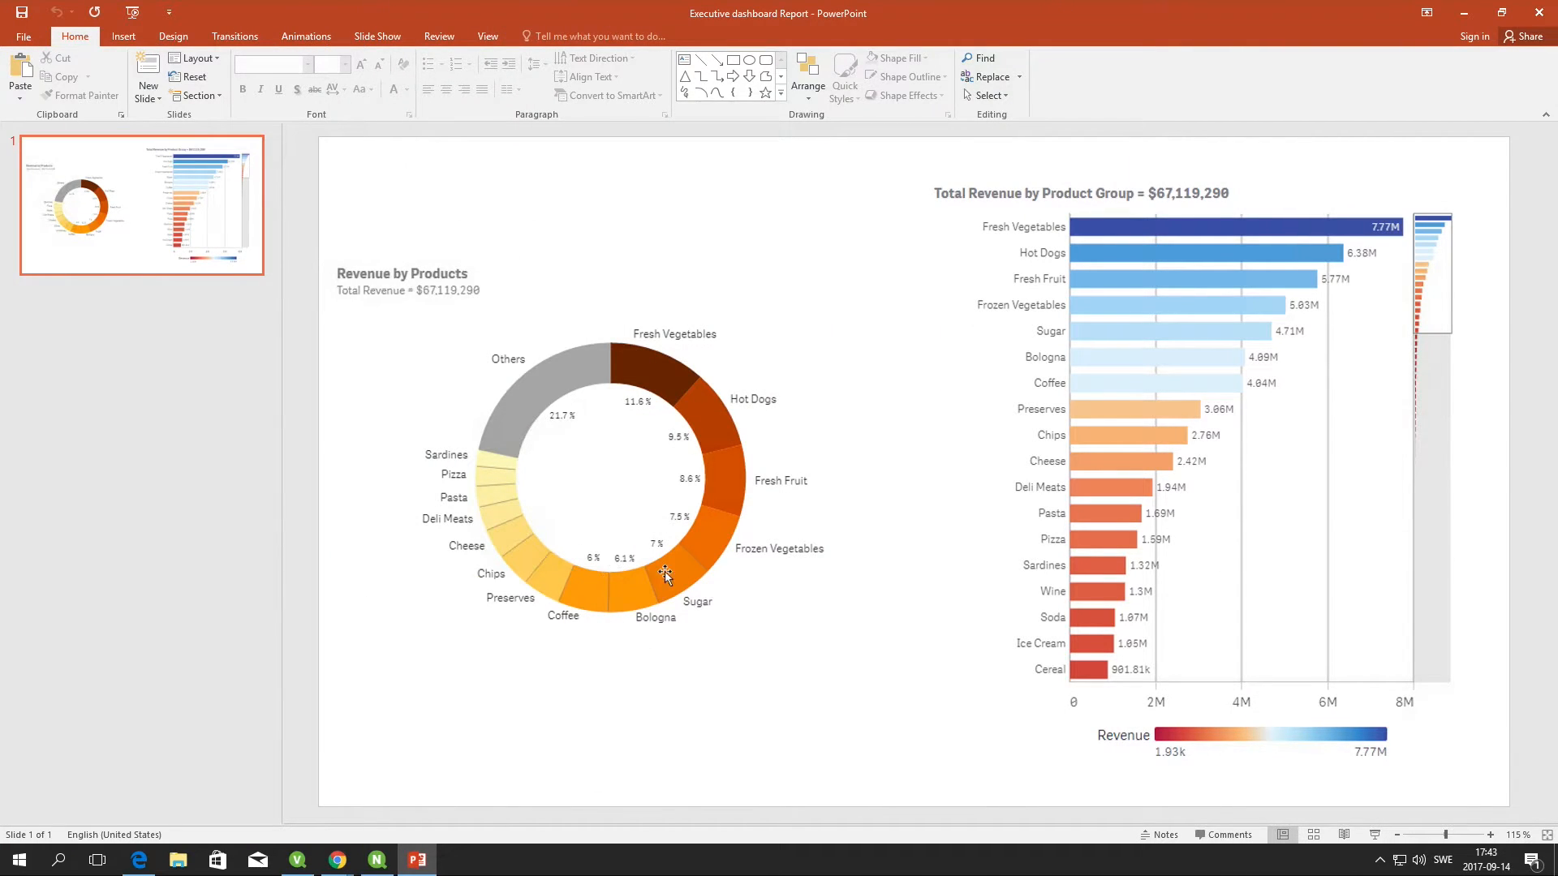
{"action": "mouse_move", "coordinate": [1061, 576]}
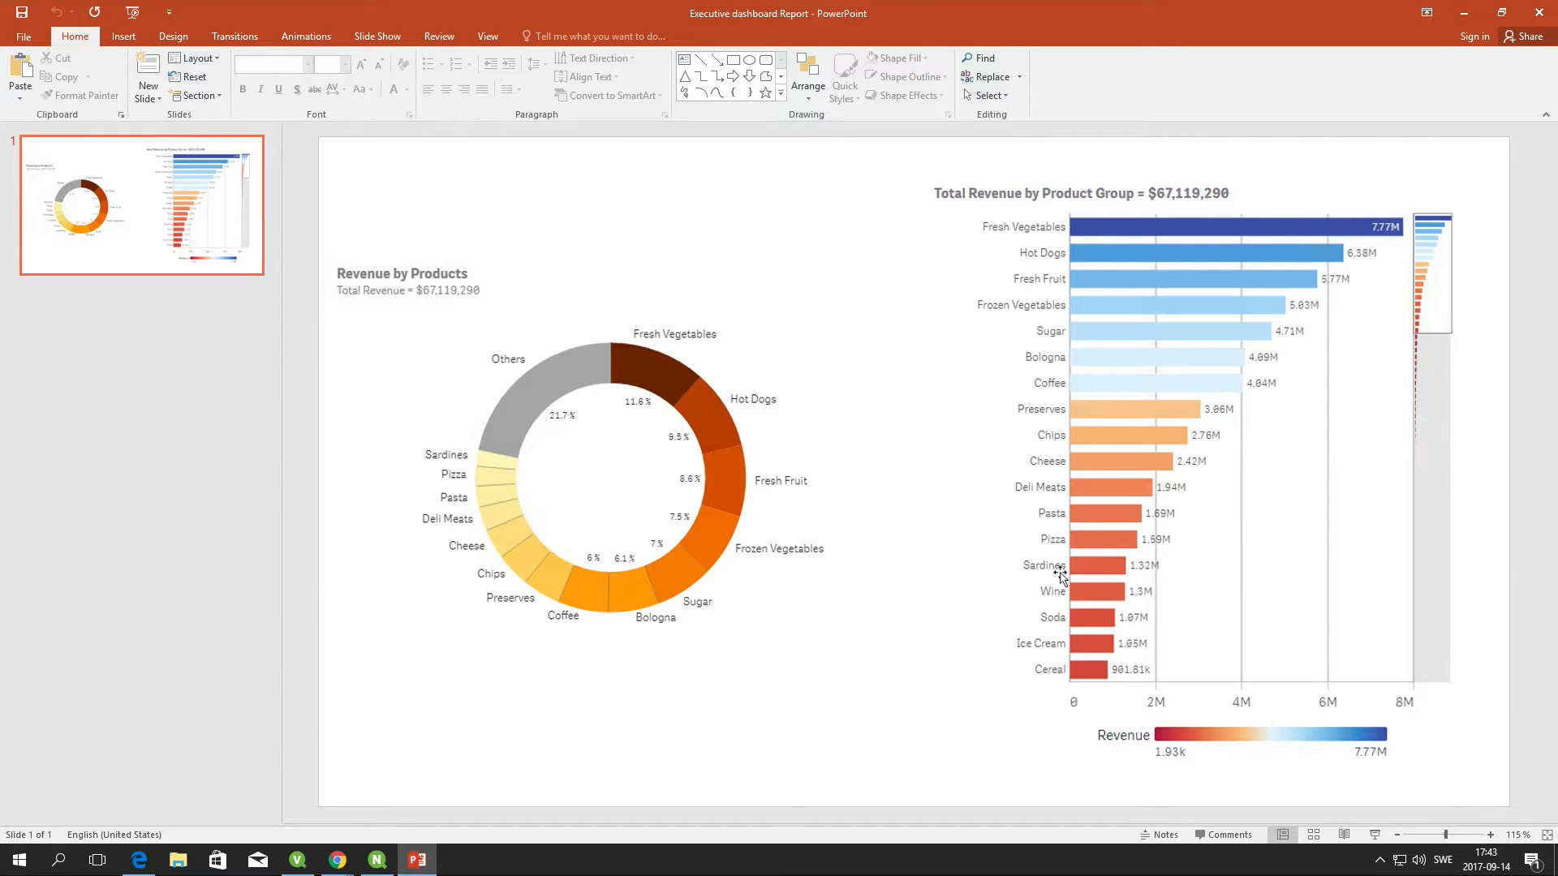
{"action": "mouse_move", "coordinate": [639, 574]}
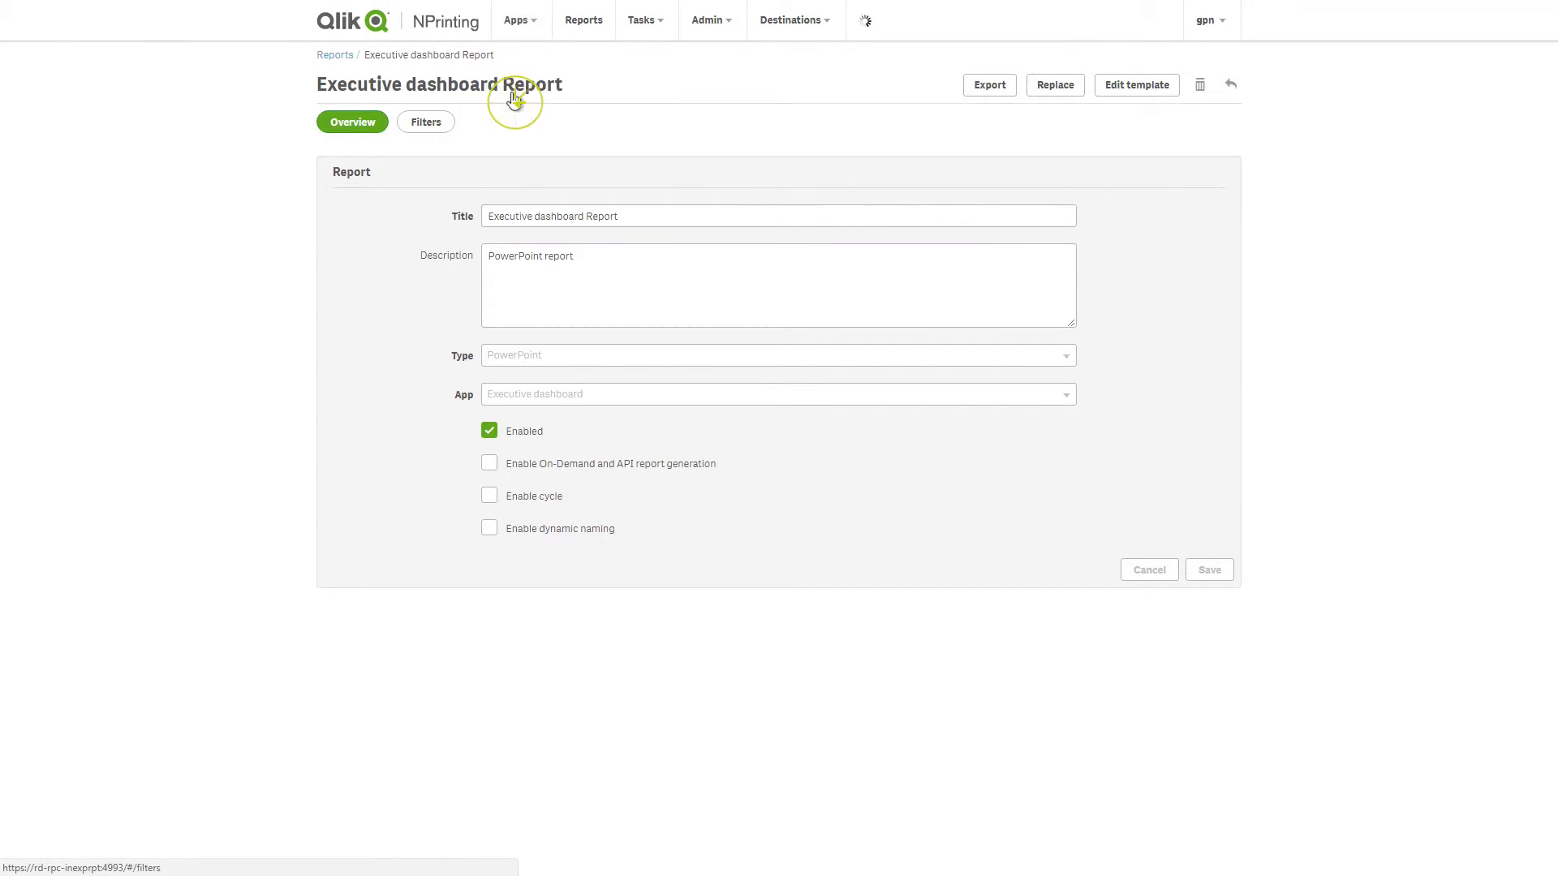
Create a new filter named 'Selected Product'.
{"action": "type", "text": "S"}
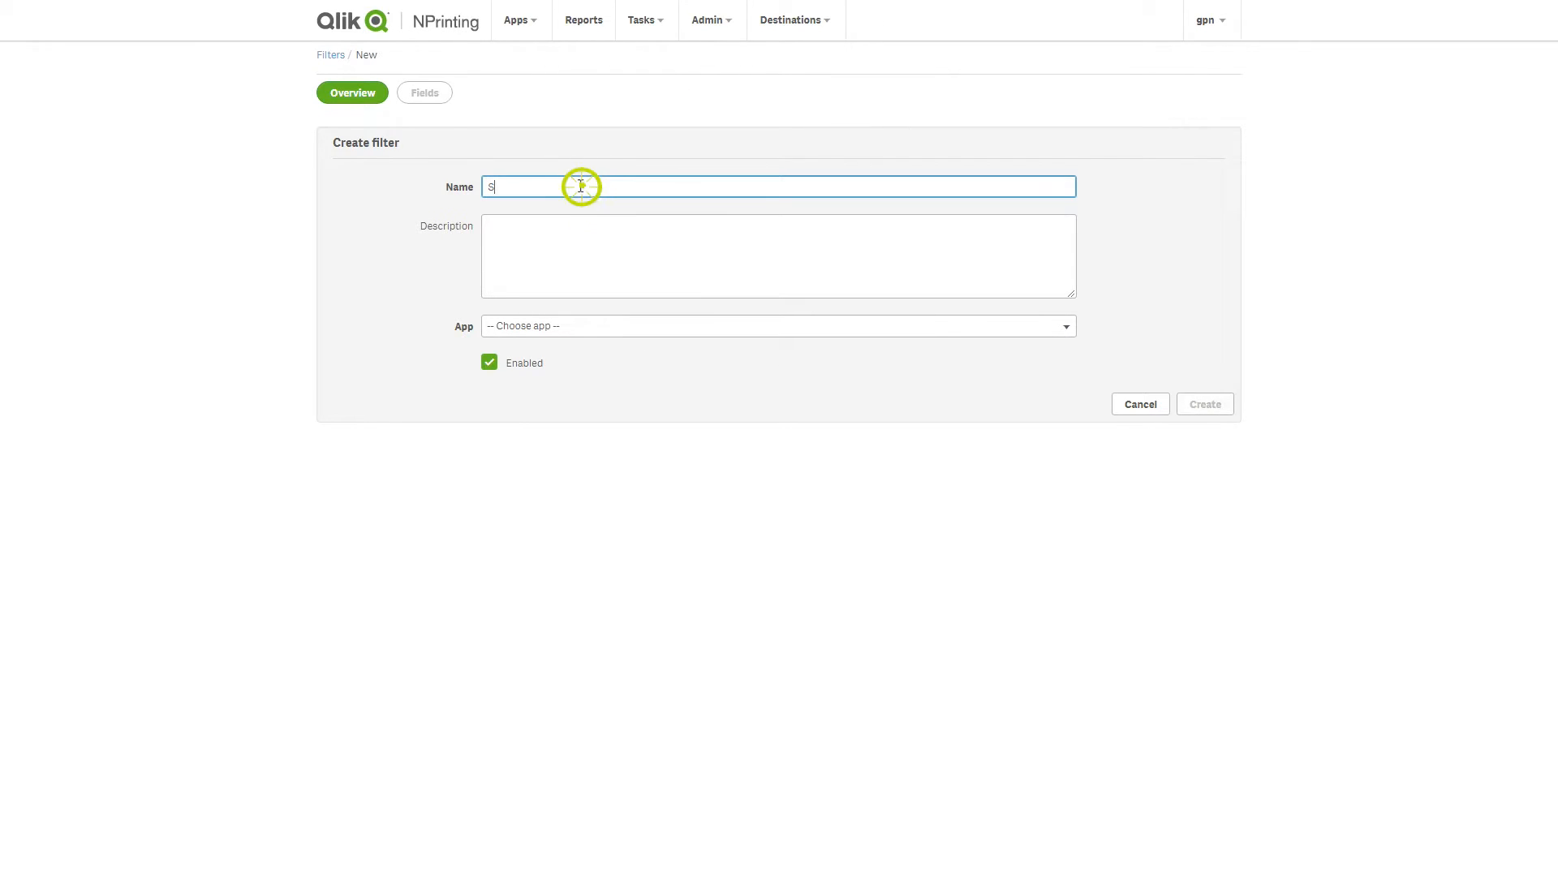
{"action": "type", "text": "elected Product"}
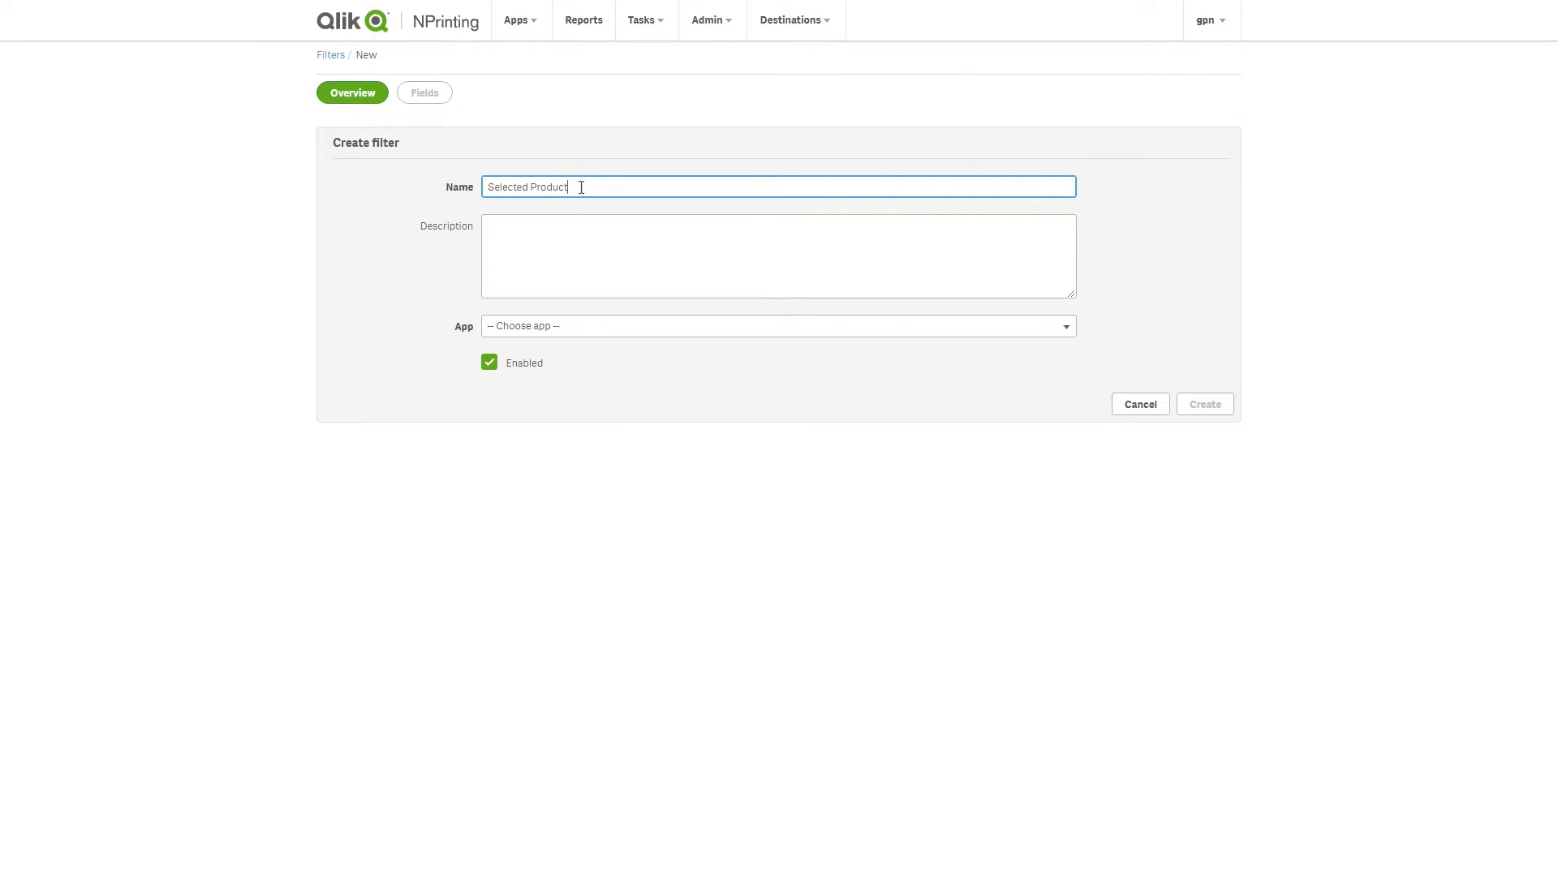
{"action": "left_click", "coordinate": [778, 325]}
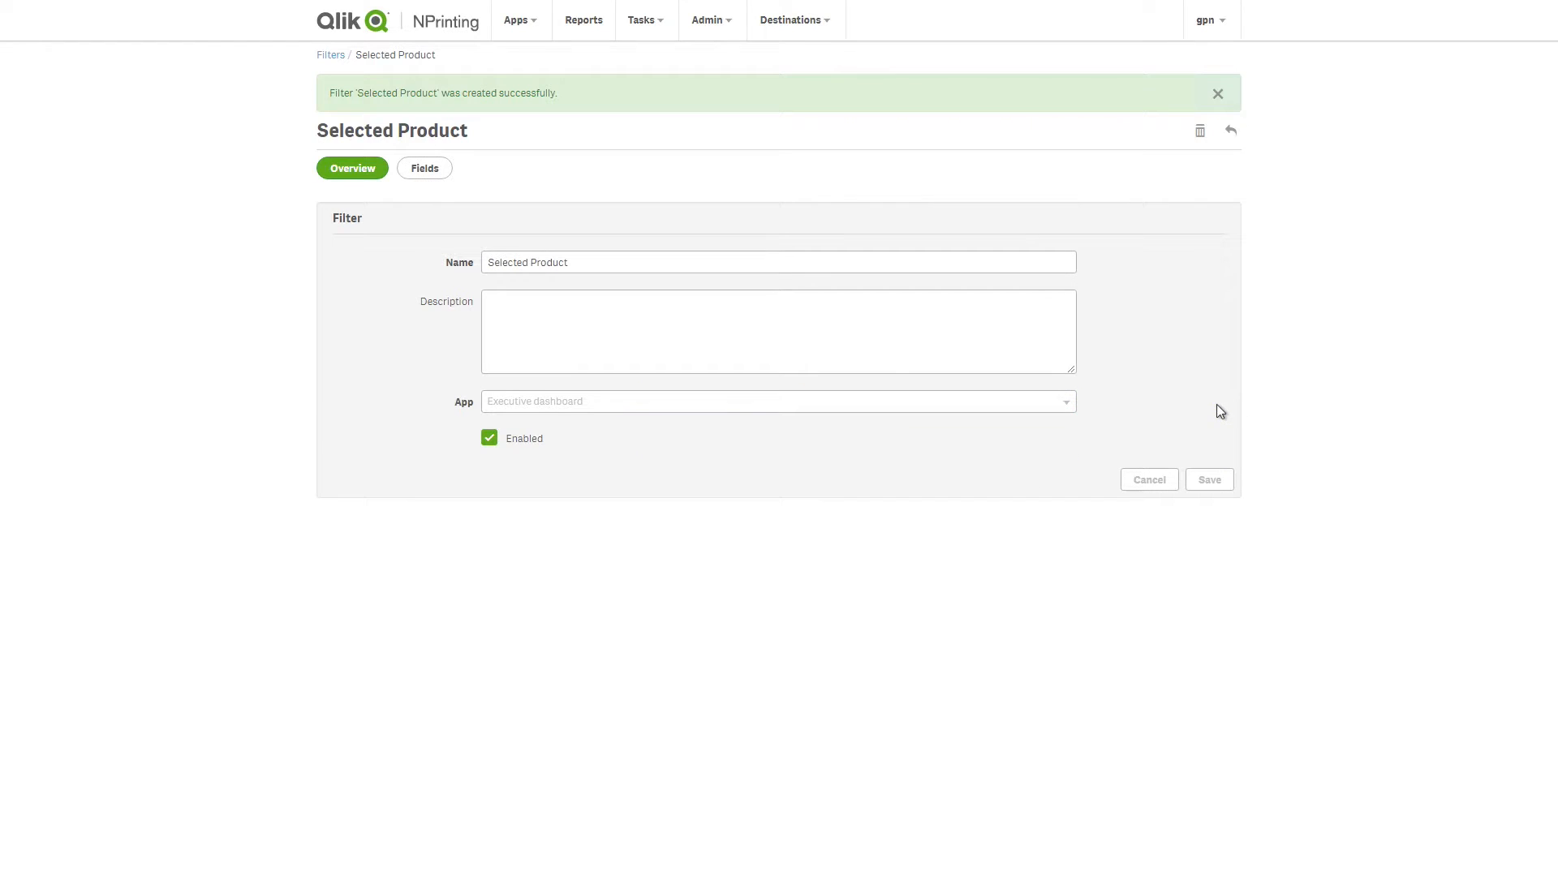
Add a Product Group Desc field from Executive Dashboard with value Frozen Foods.
{"action": "left_click", "coordinate": [424, 168]}
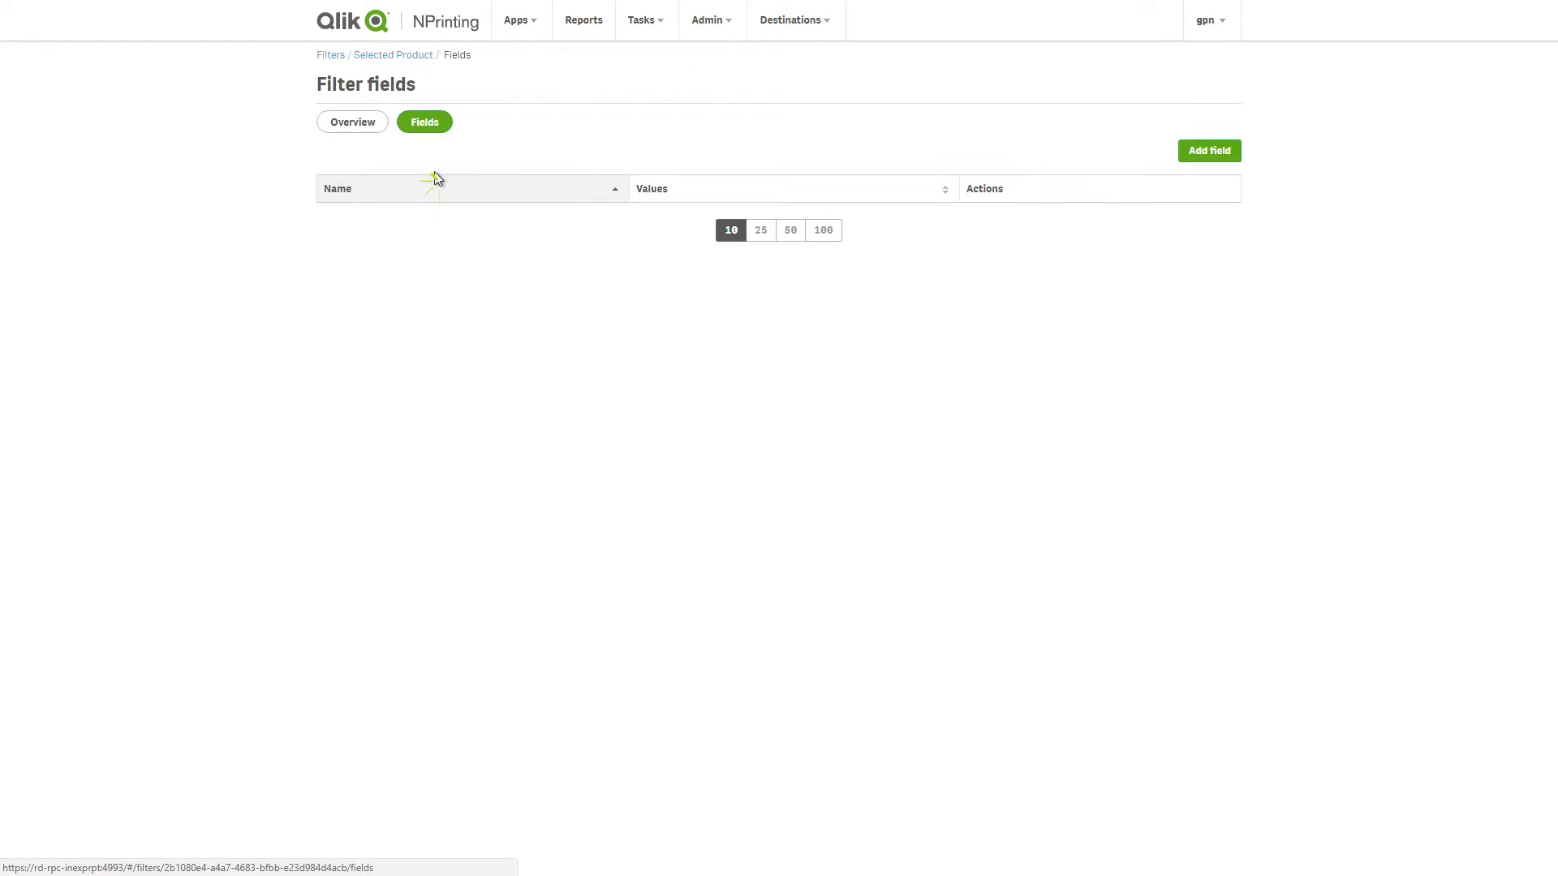
{"action": "left_click", "coordinate": [1208, 150]}
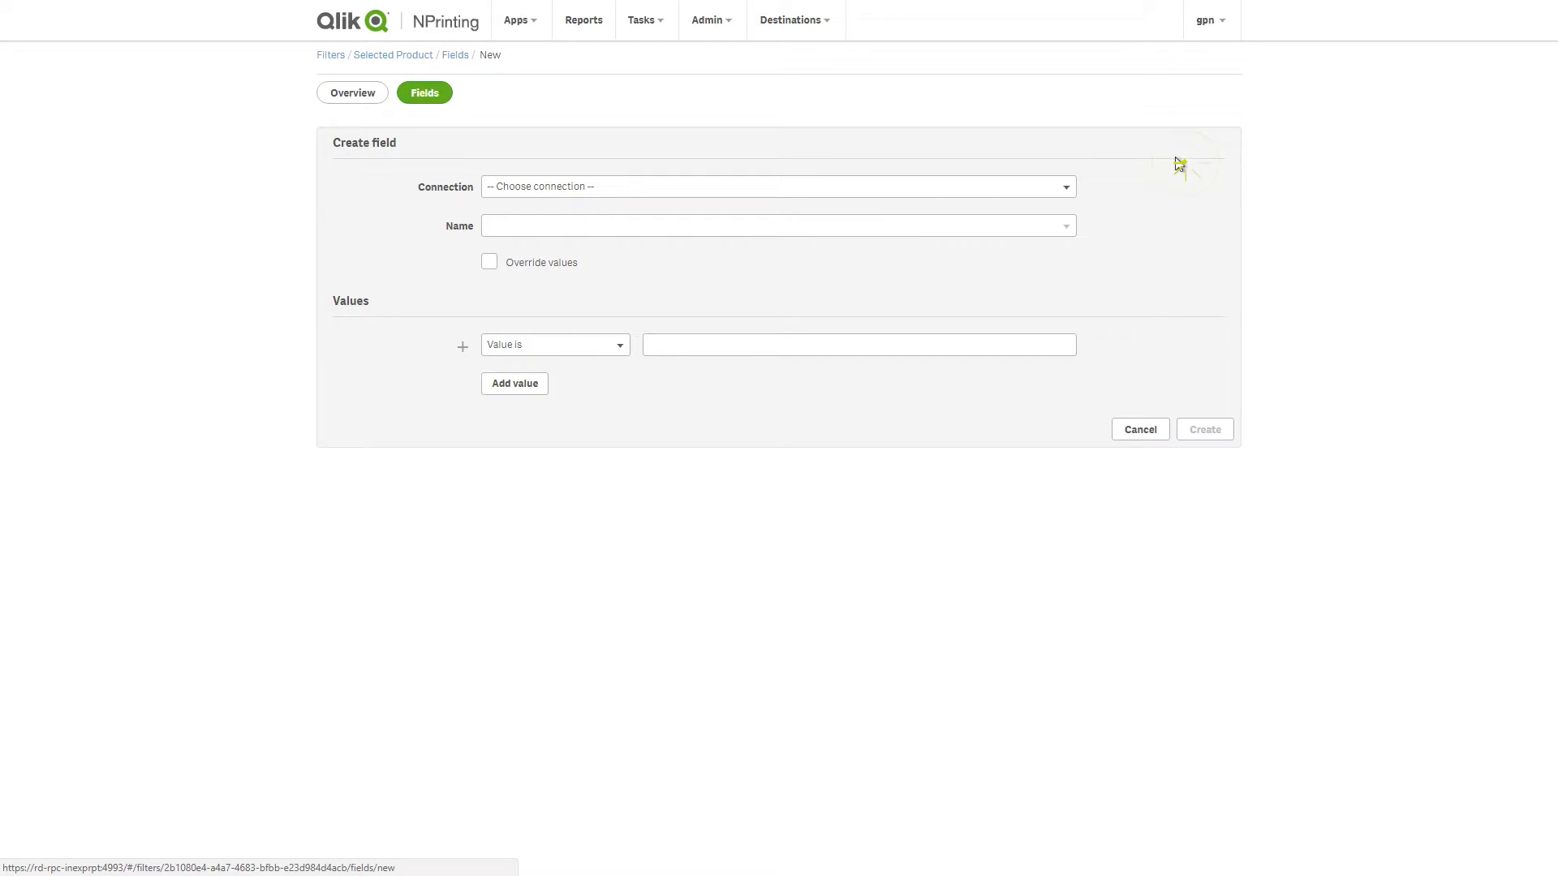
{"action": "left_click", "coordinate": [777, 186]}
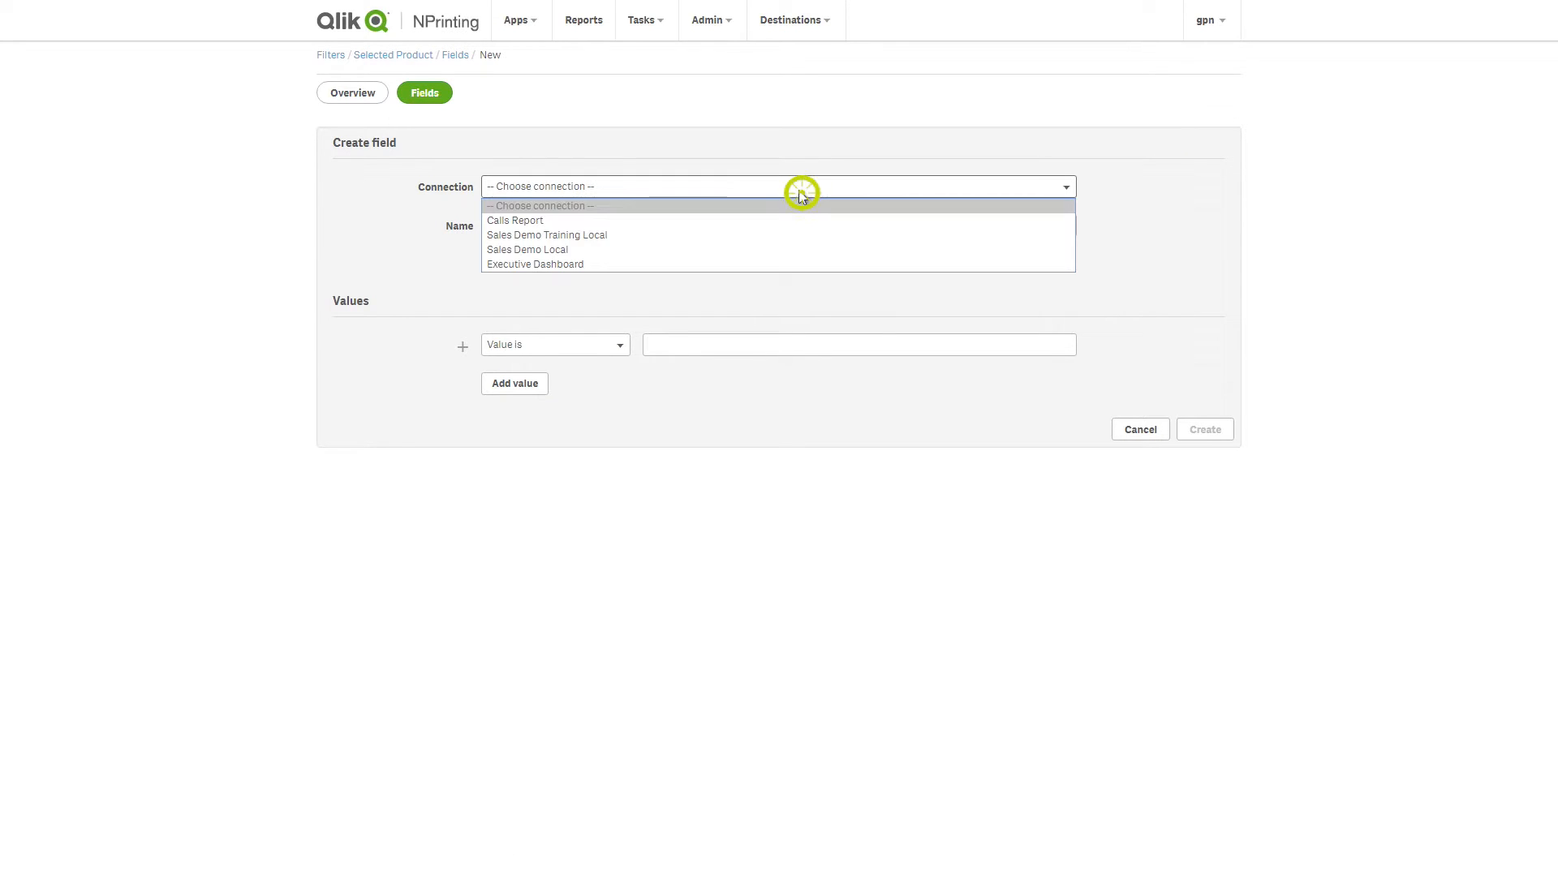
{"action": "mouse_move", "coordinate": [735, 265]}
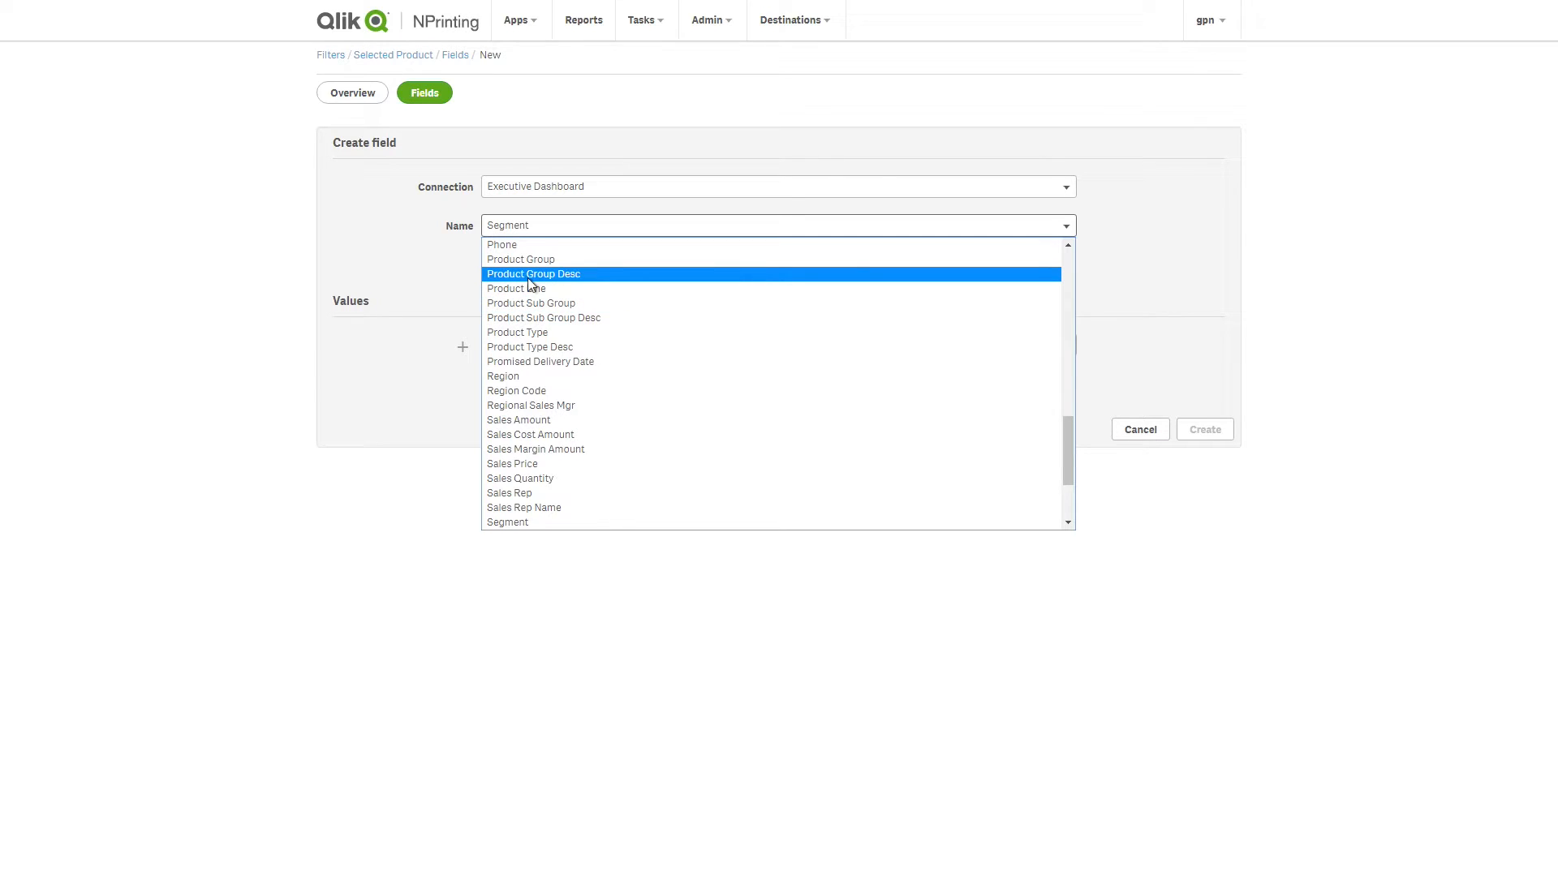
{"action": "left_click", "coordinate": [534, 273]}
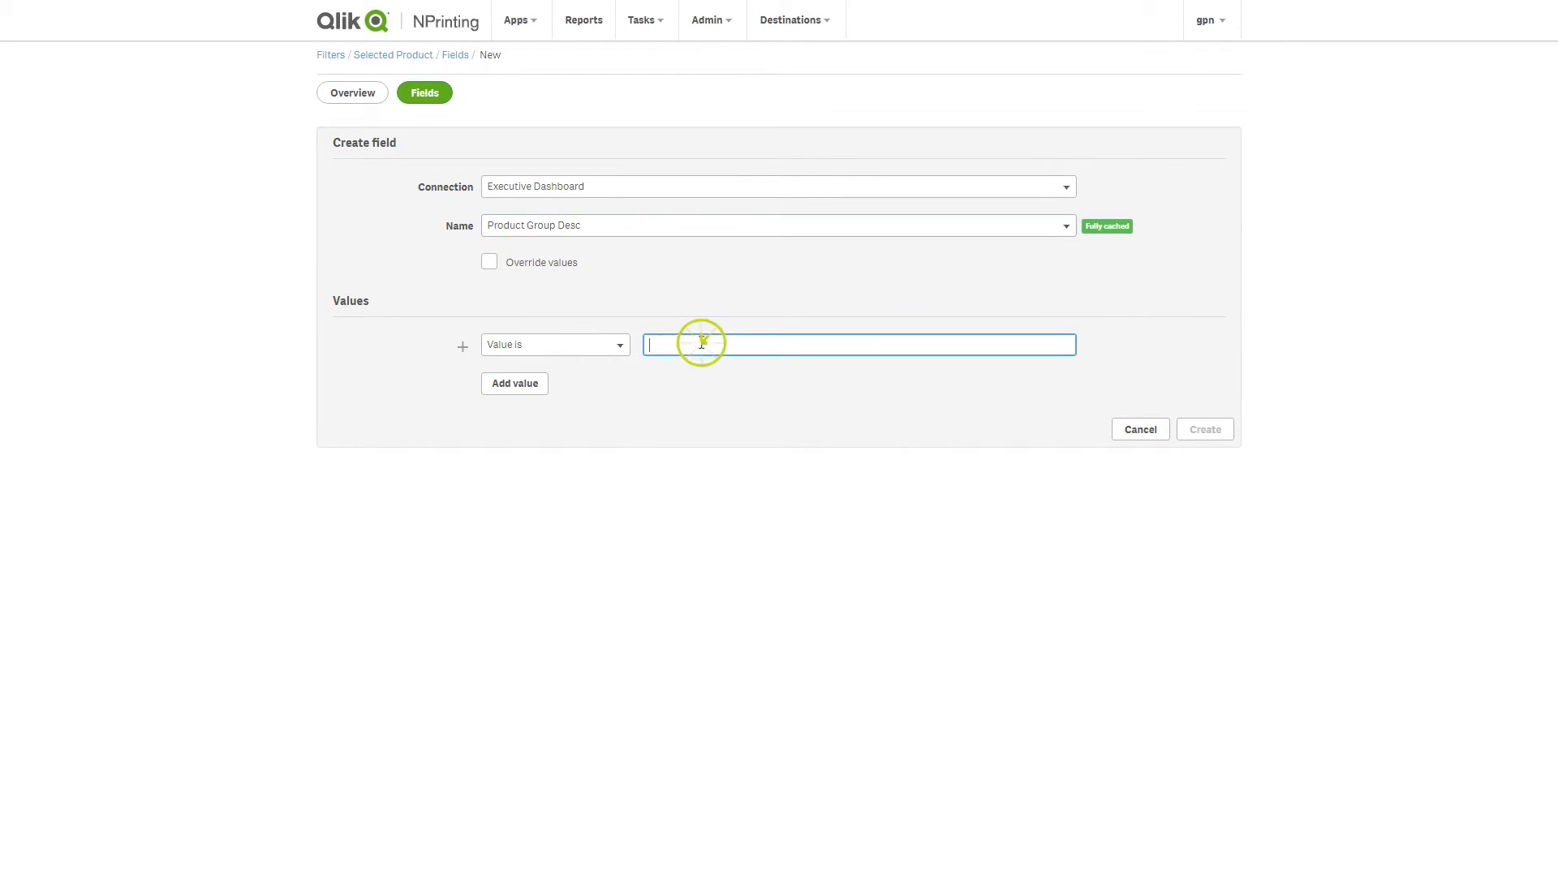
{"action": "type", "text": "Frozen Foods"}
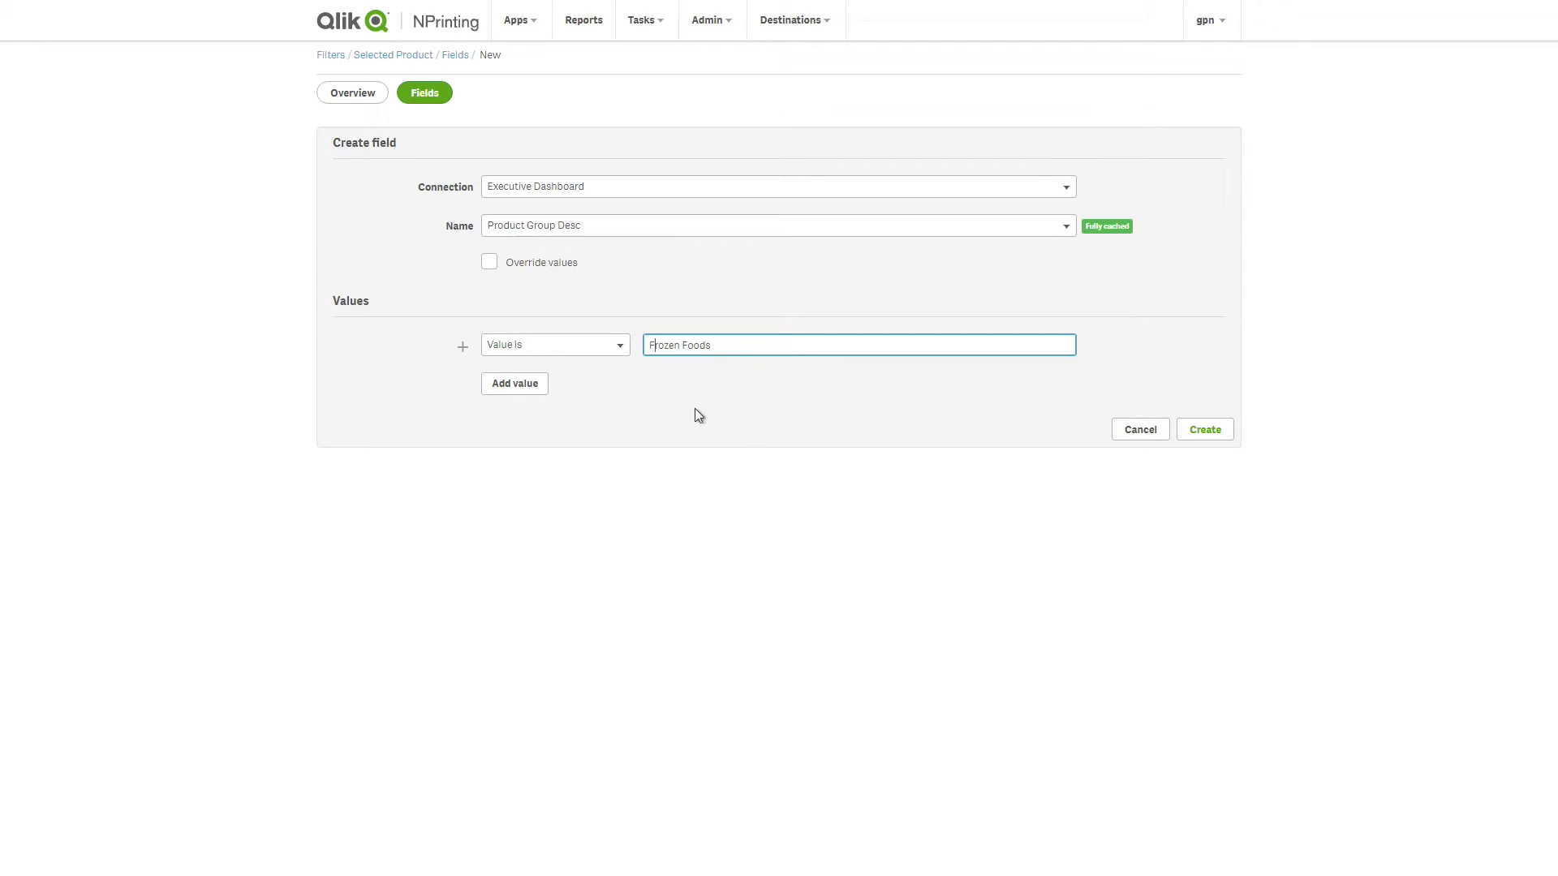
{"action": "left_click", "coordinate": [1202, 429]}
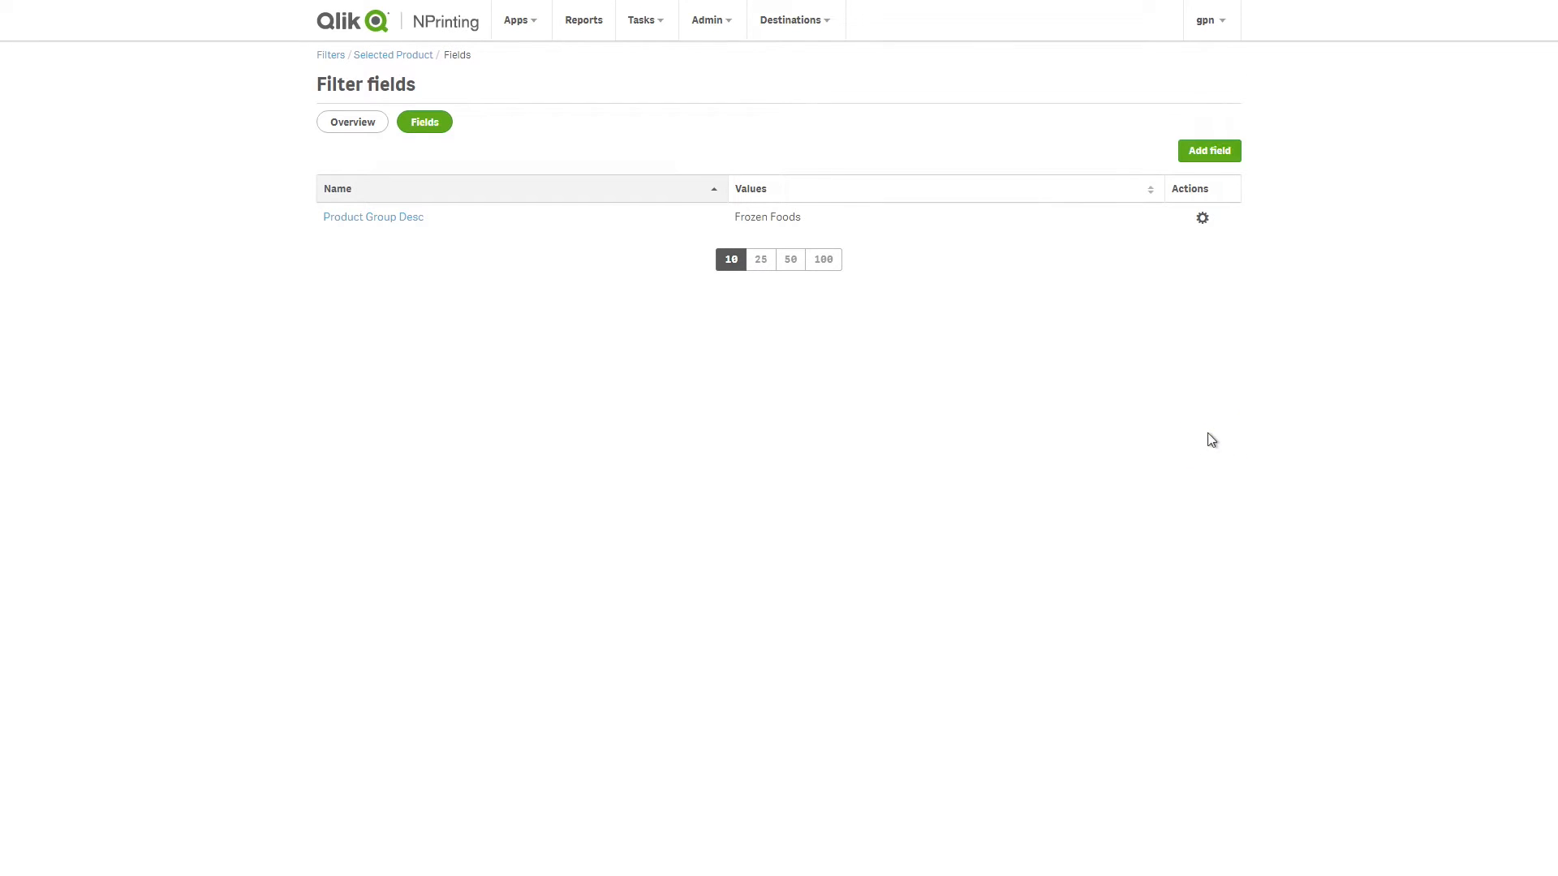
{"action": "mouse_move", "coordinate": [788, 235]}
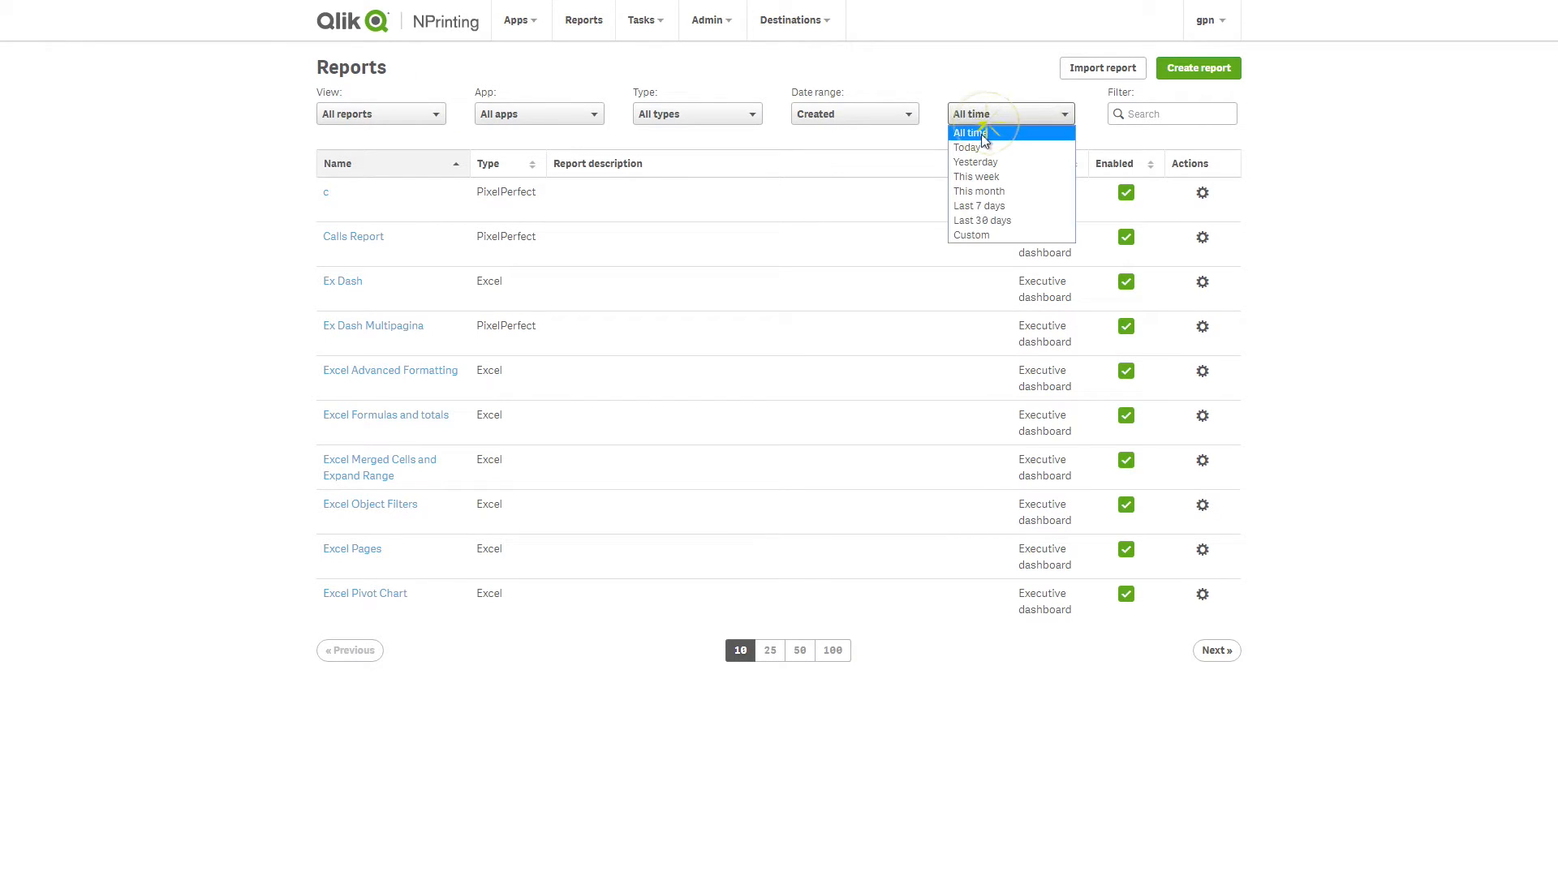
Filter reports to Today, open Executive dashboard Report, and edit its template.
{"action": "left_click", "coordinate": [964, 148]}
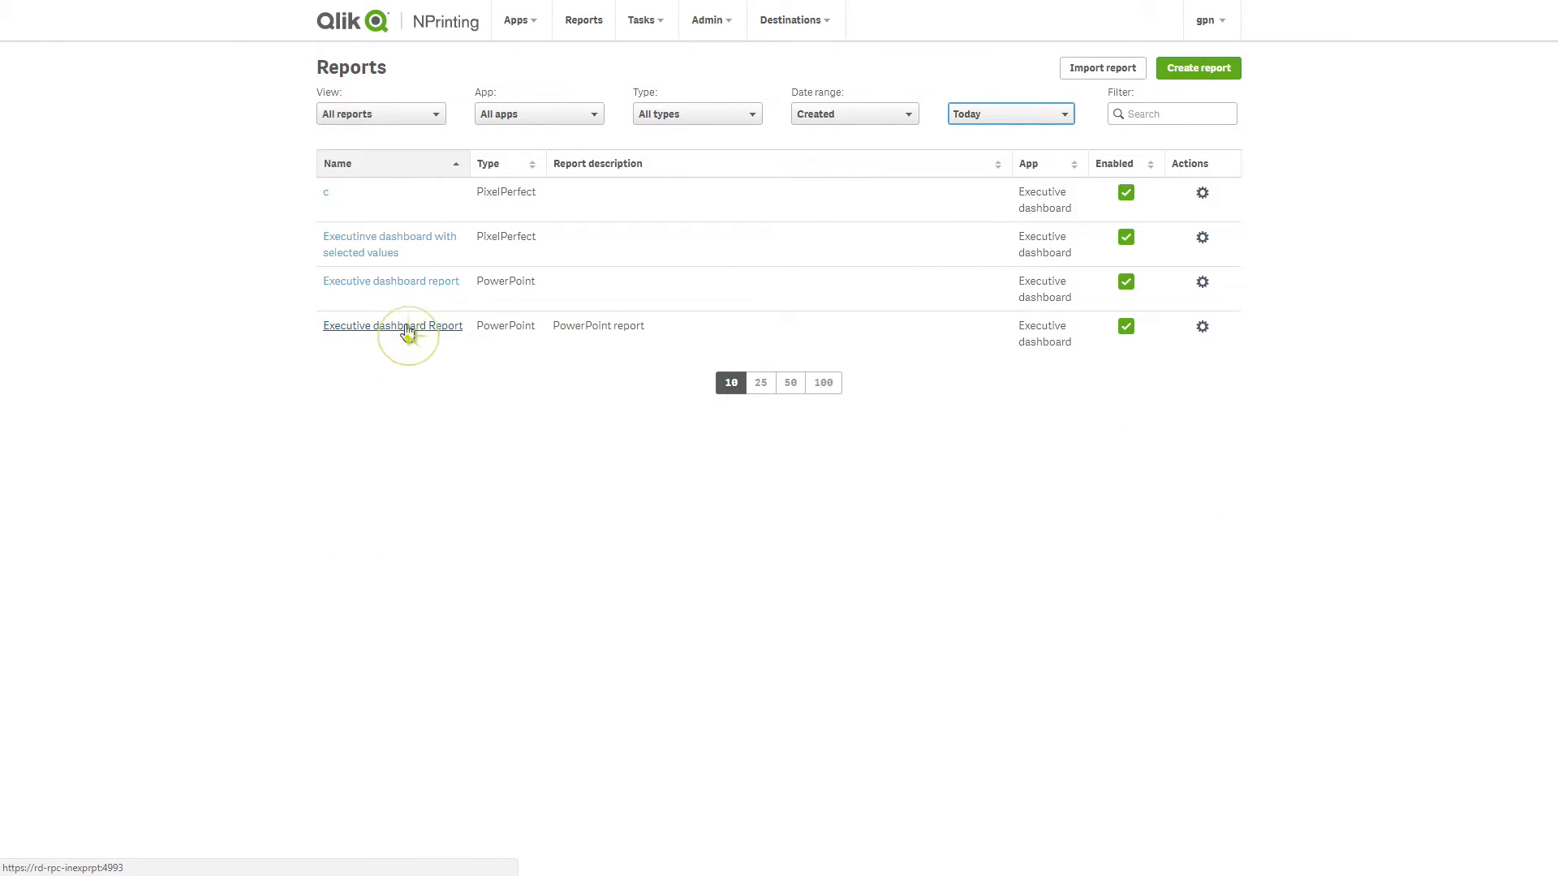
{"action": "left_click", "coordinate": [391, 325]}
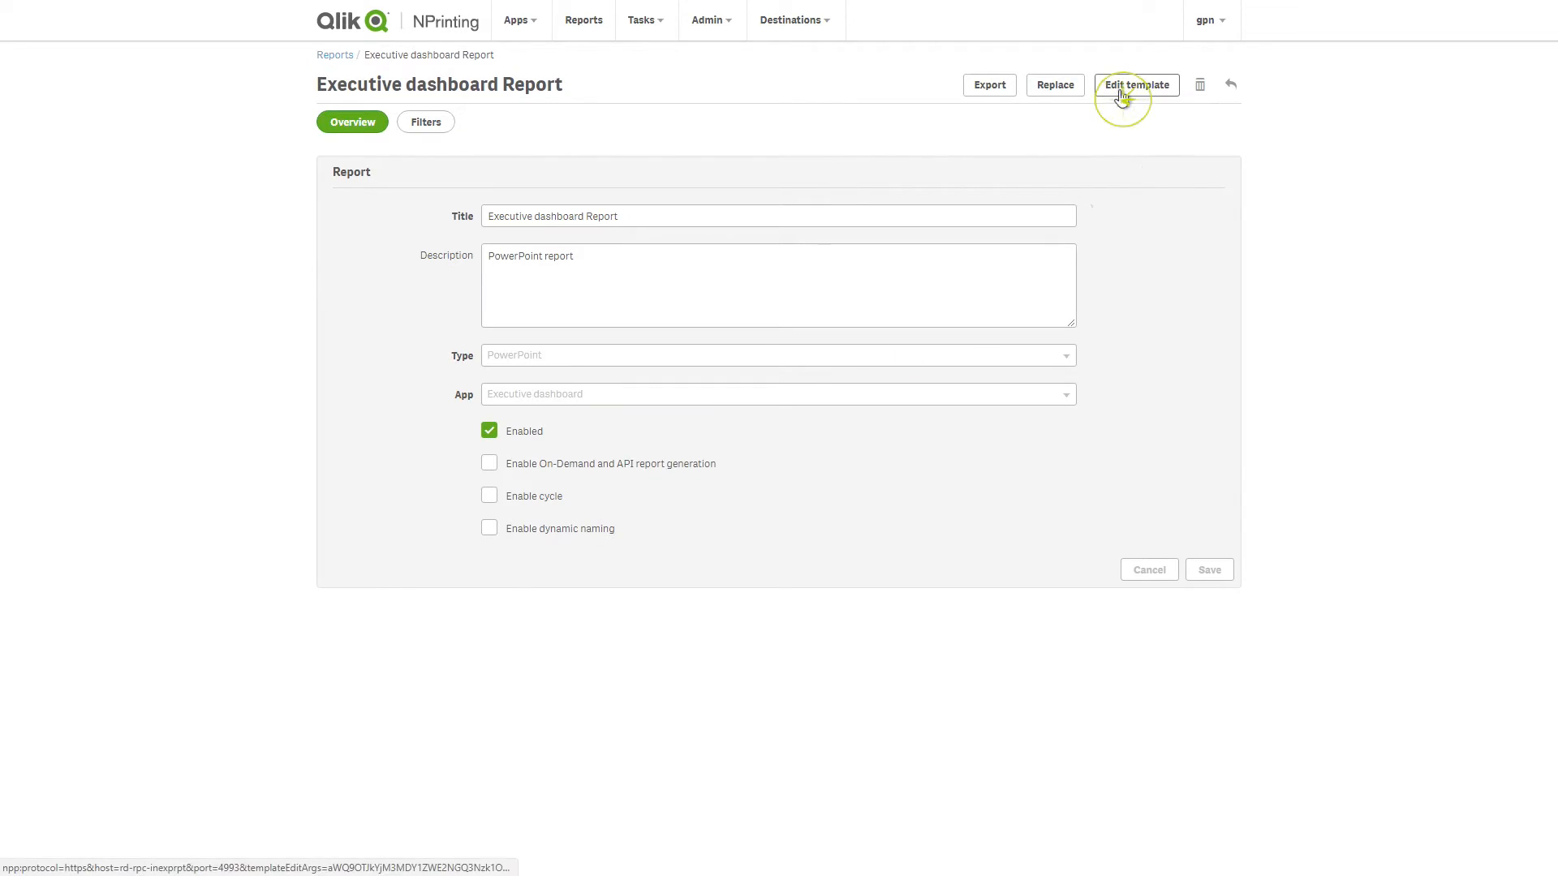
{"action": "left_click", "coordinate": [1134, 84]}
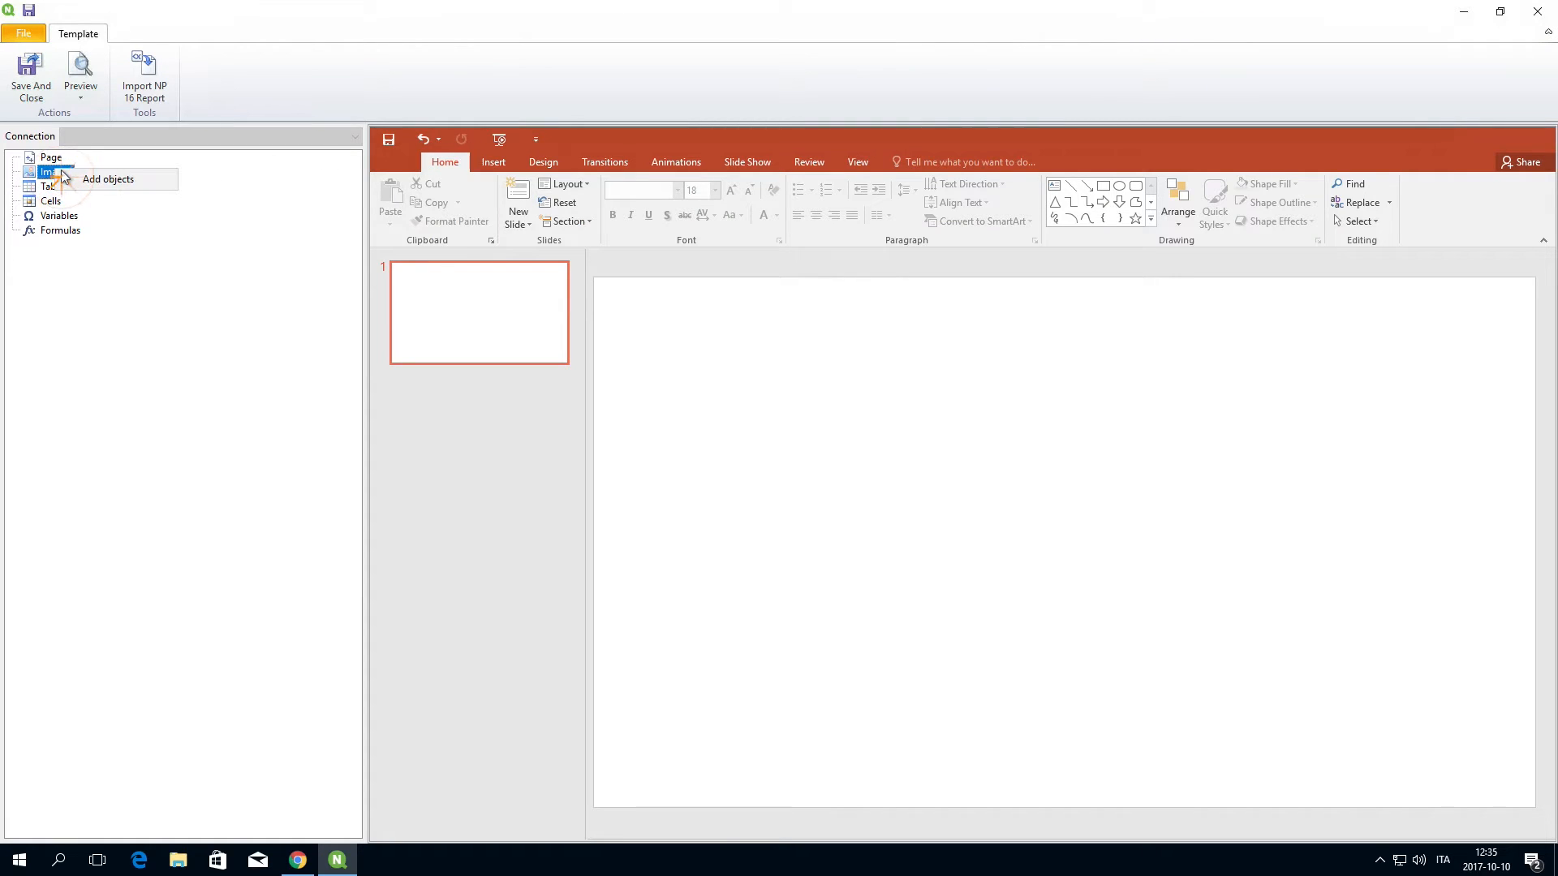
Add the Revenue by Products and Total Revenue by Product Group chart images.
{"action": "left_click", "coordinate": [107, 179]}
{"action": "type", "text": "reven"}
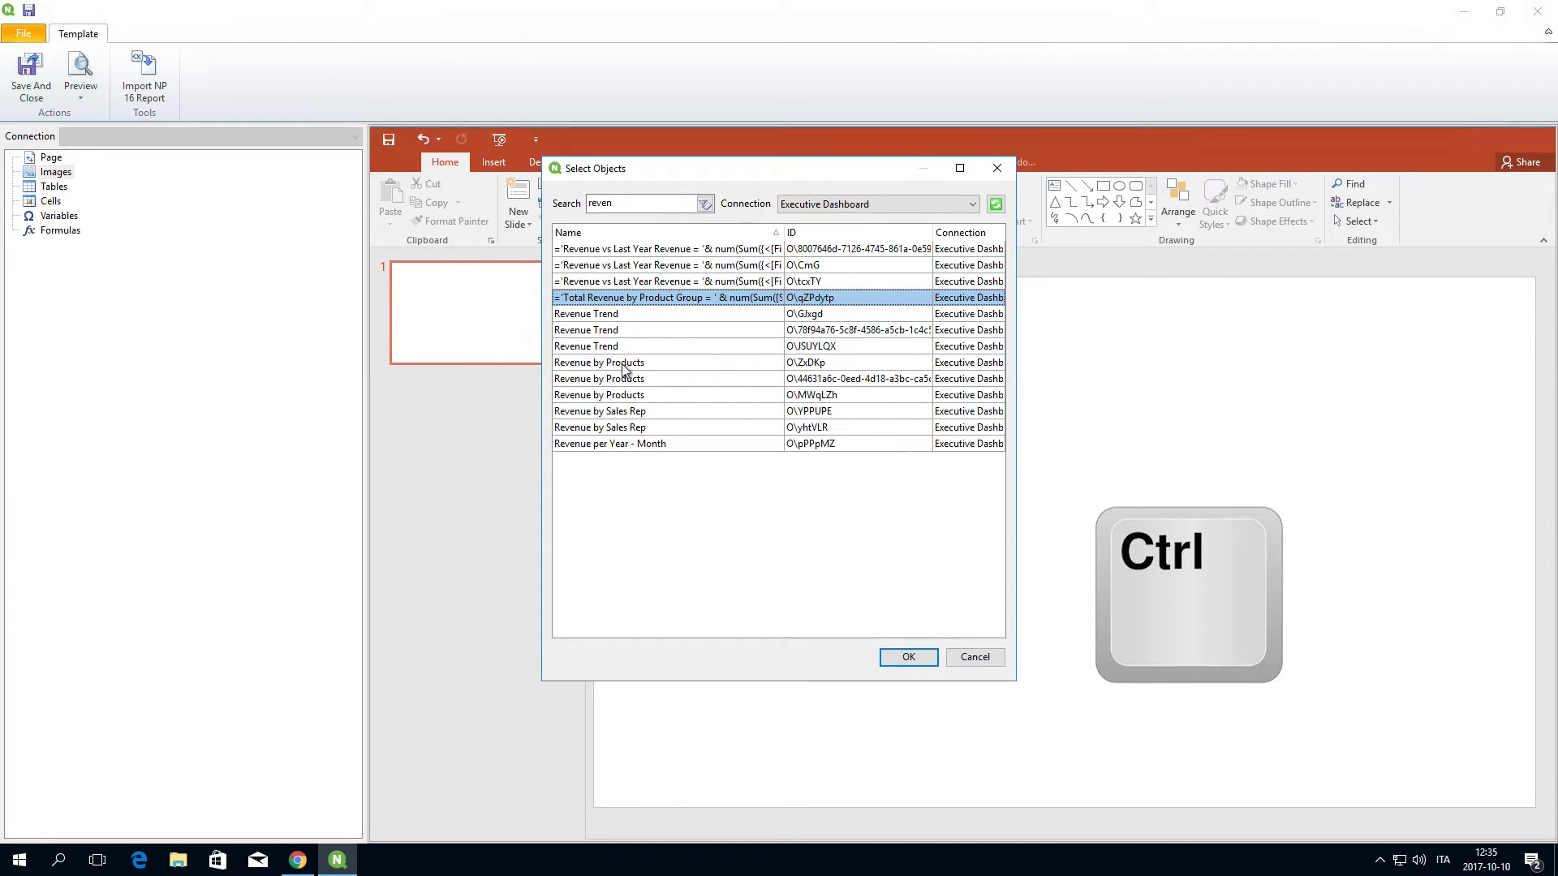
{"action": "left_click", "coordinate": [598, 379]}
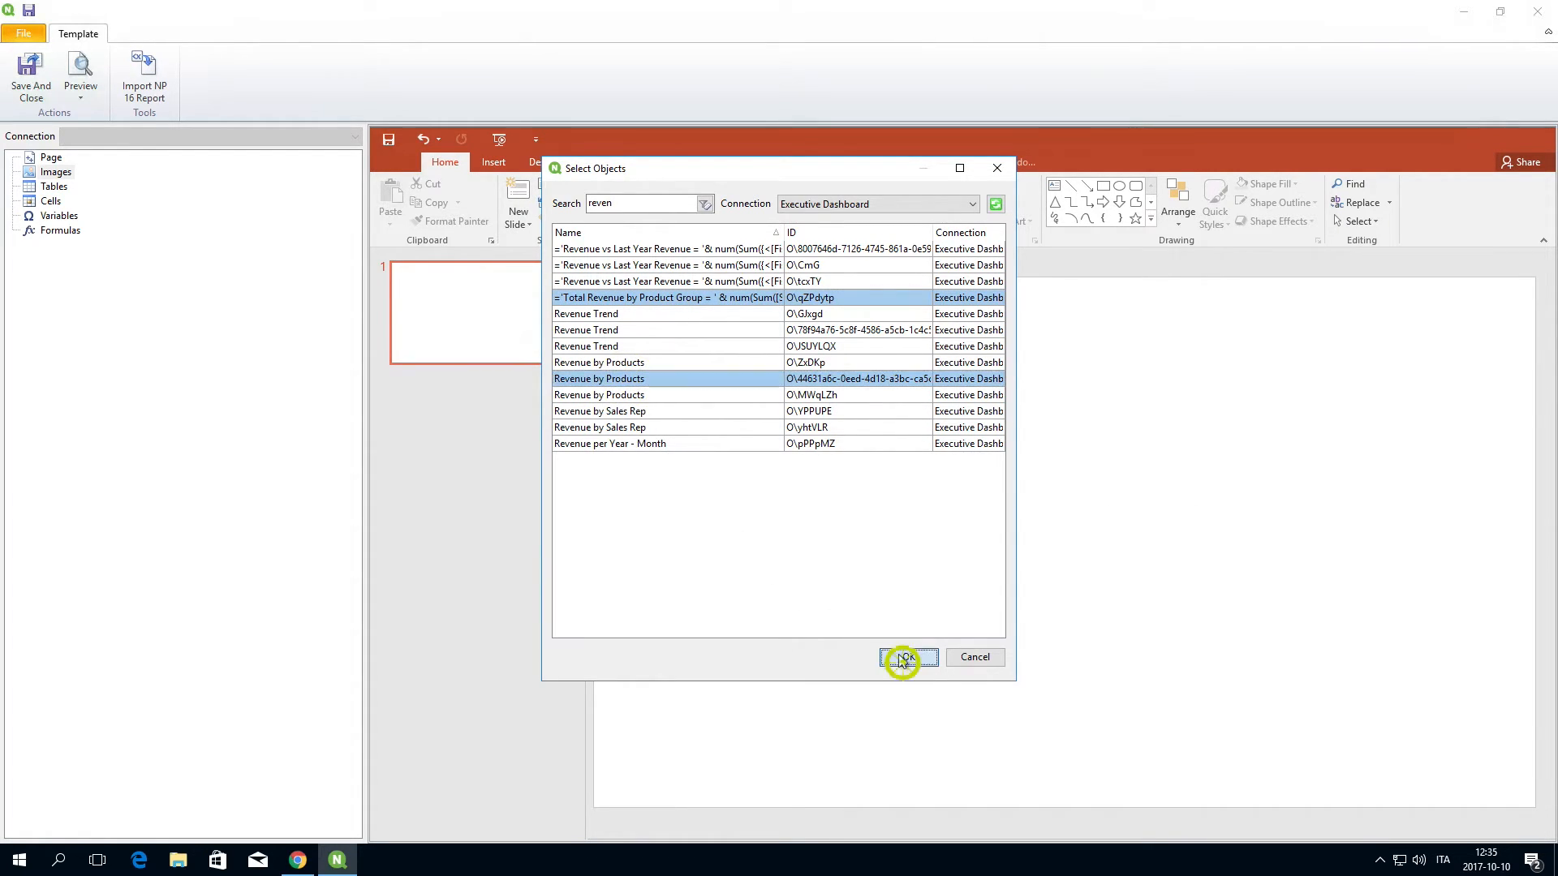
{"action": "left_click", "coordinate": [903, 658]}
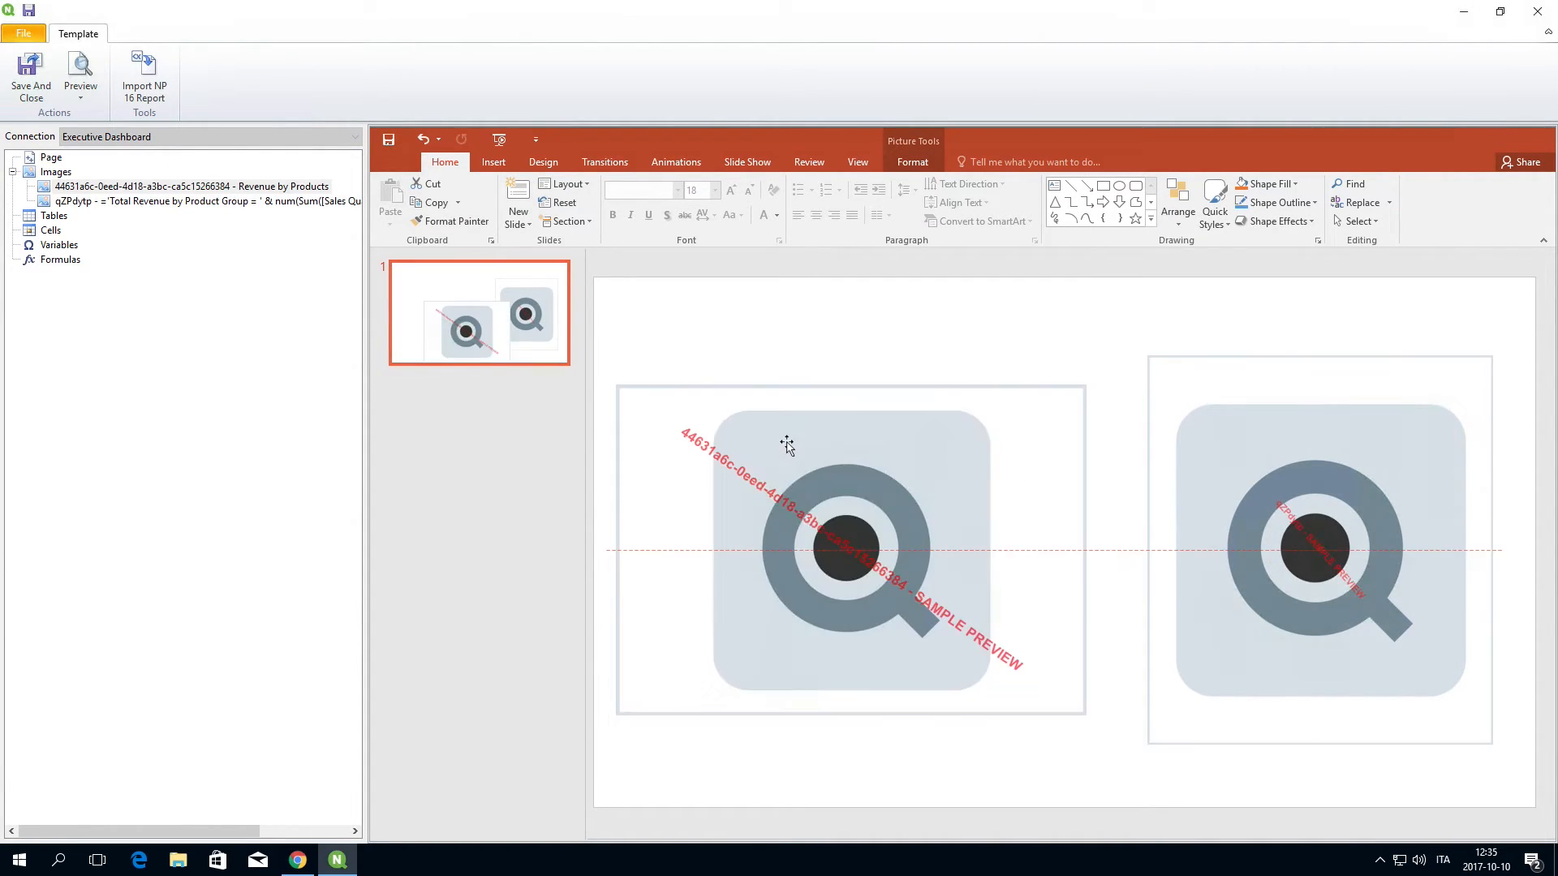
Apply the Selected Product filter to the Revenue by Products image.
{"action": "left_click", "coordinate": [850, 549]}
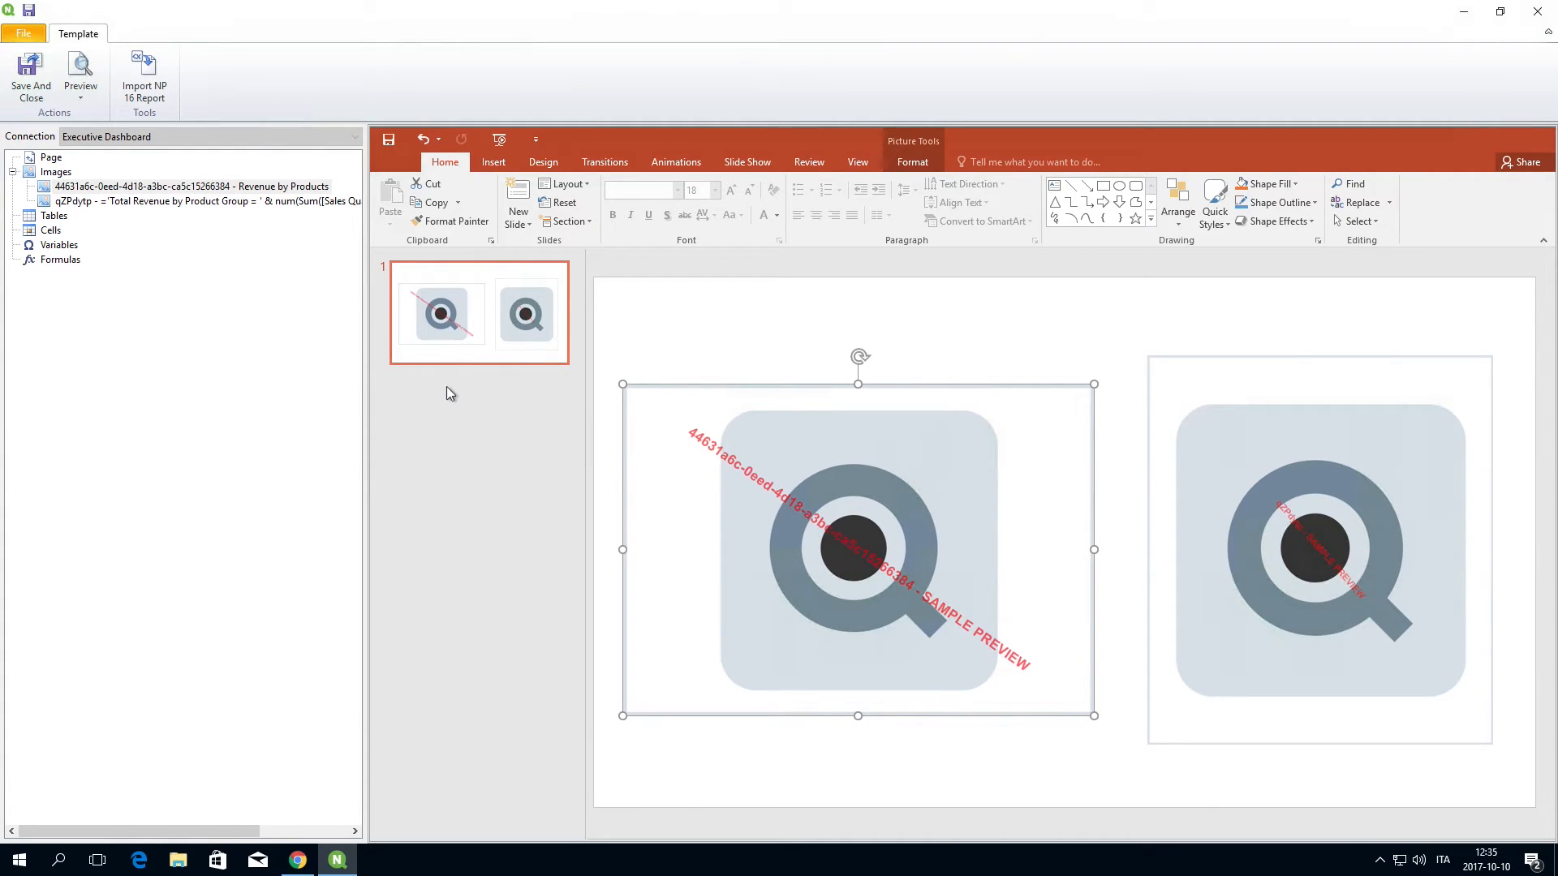
{"action": "mouse_move", "coordinate": [211, 202]}
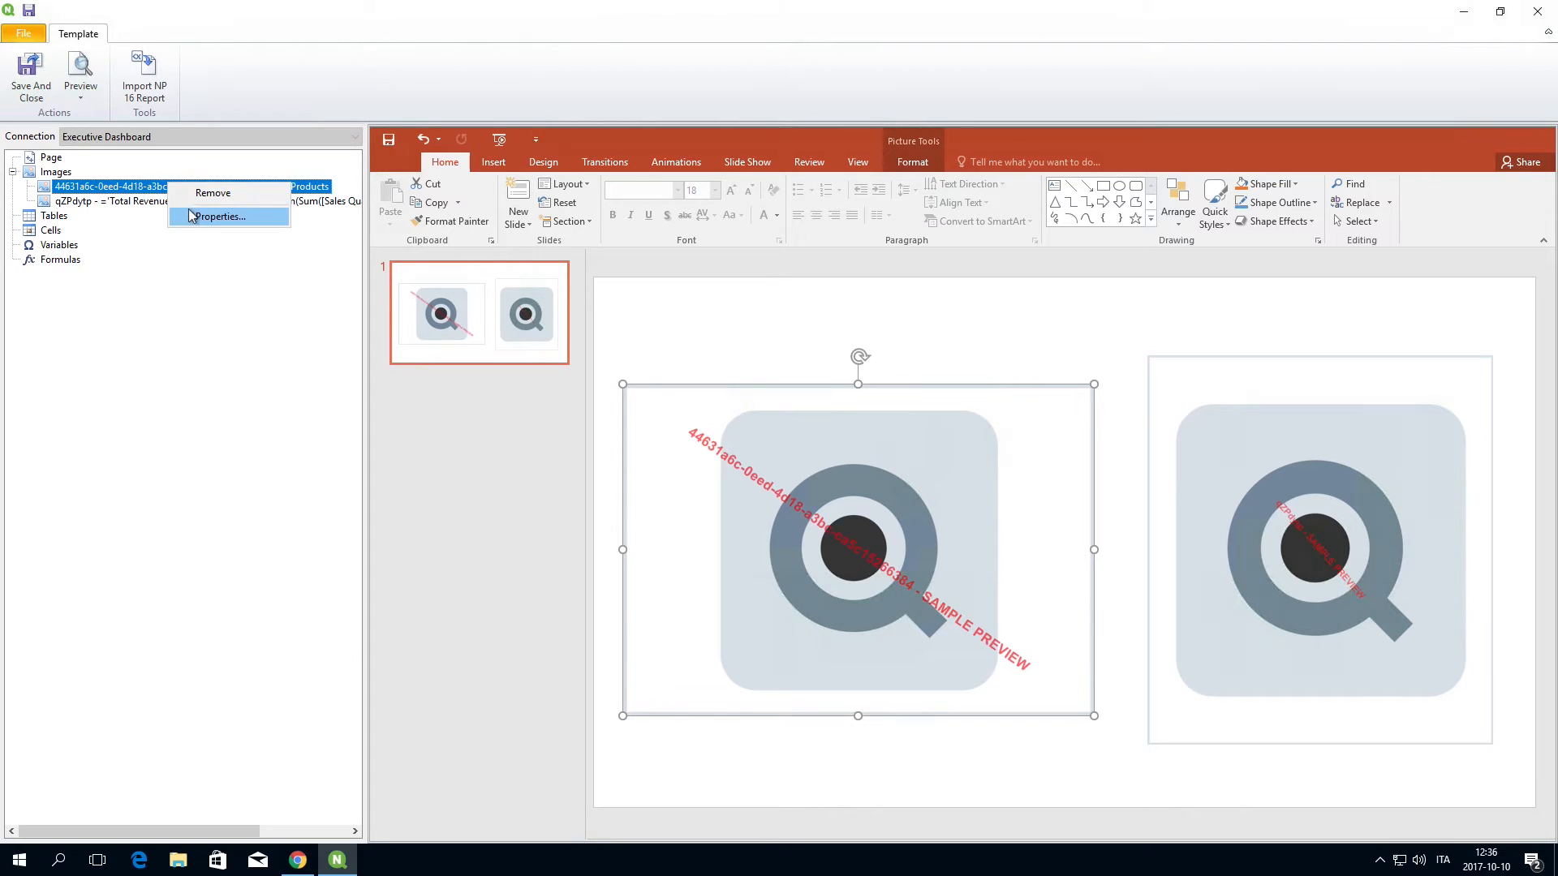
{"action": "left_click", "coordinate": [217, 216]}
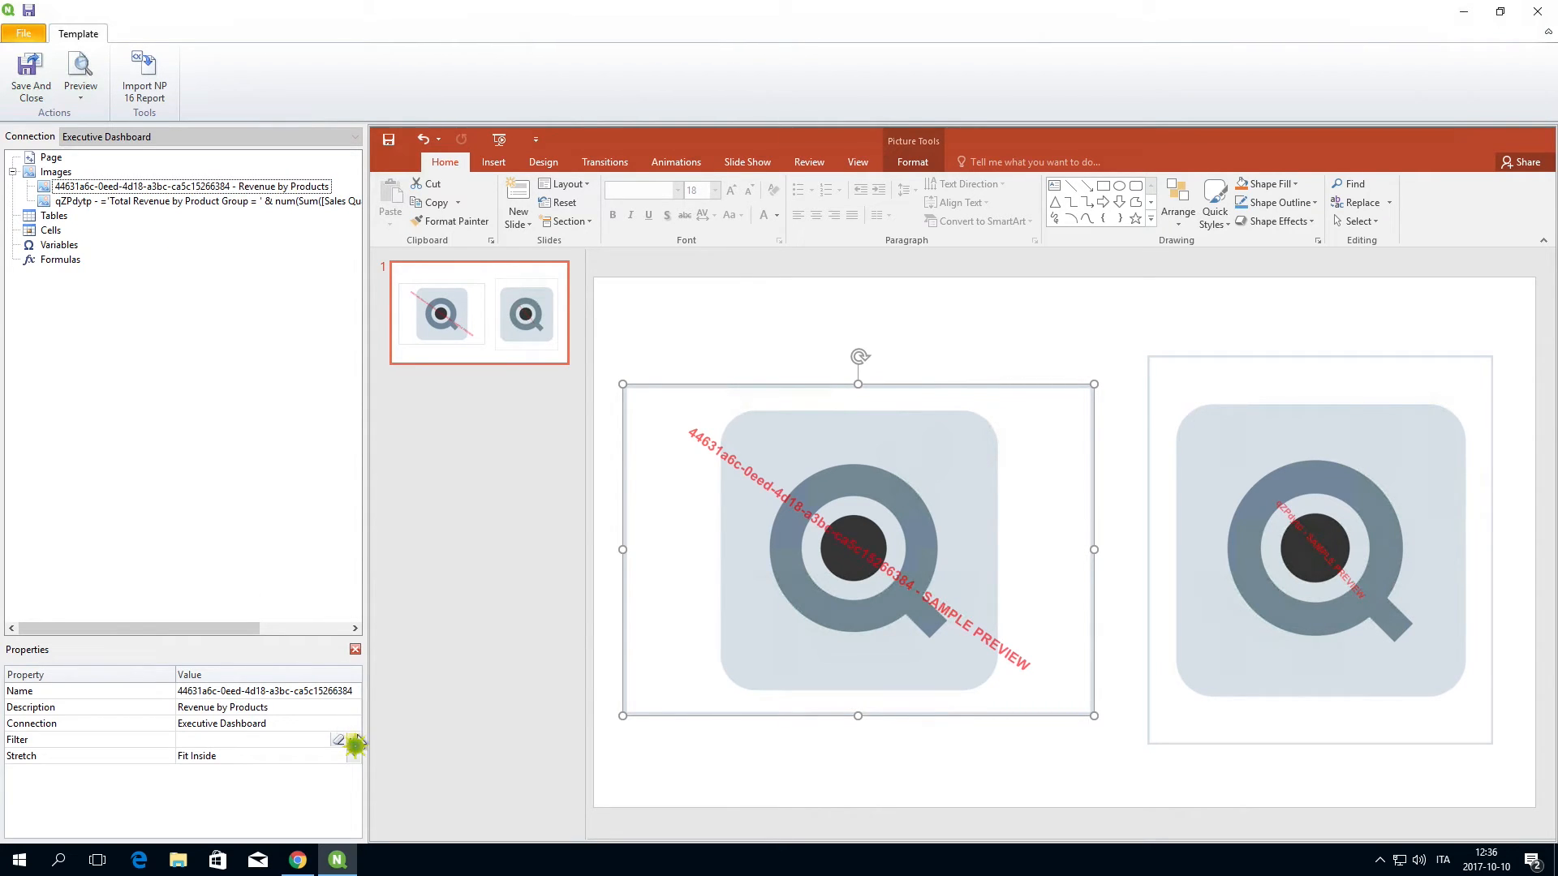
{"action": "left_click", "coordinate": [354, 739]}
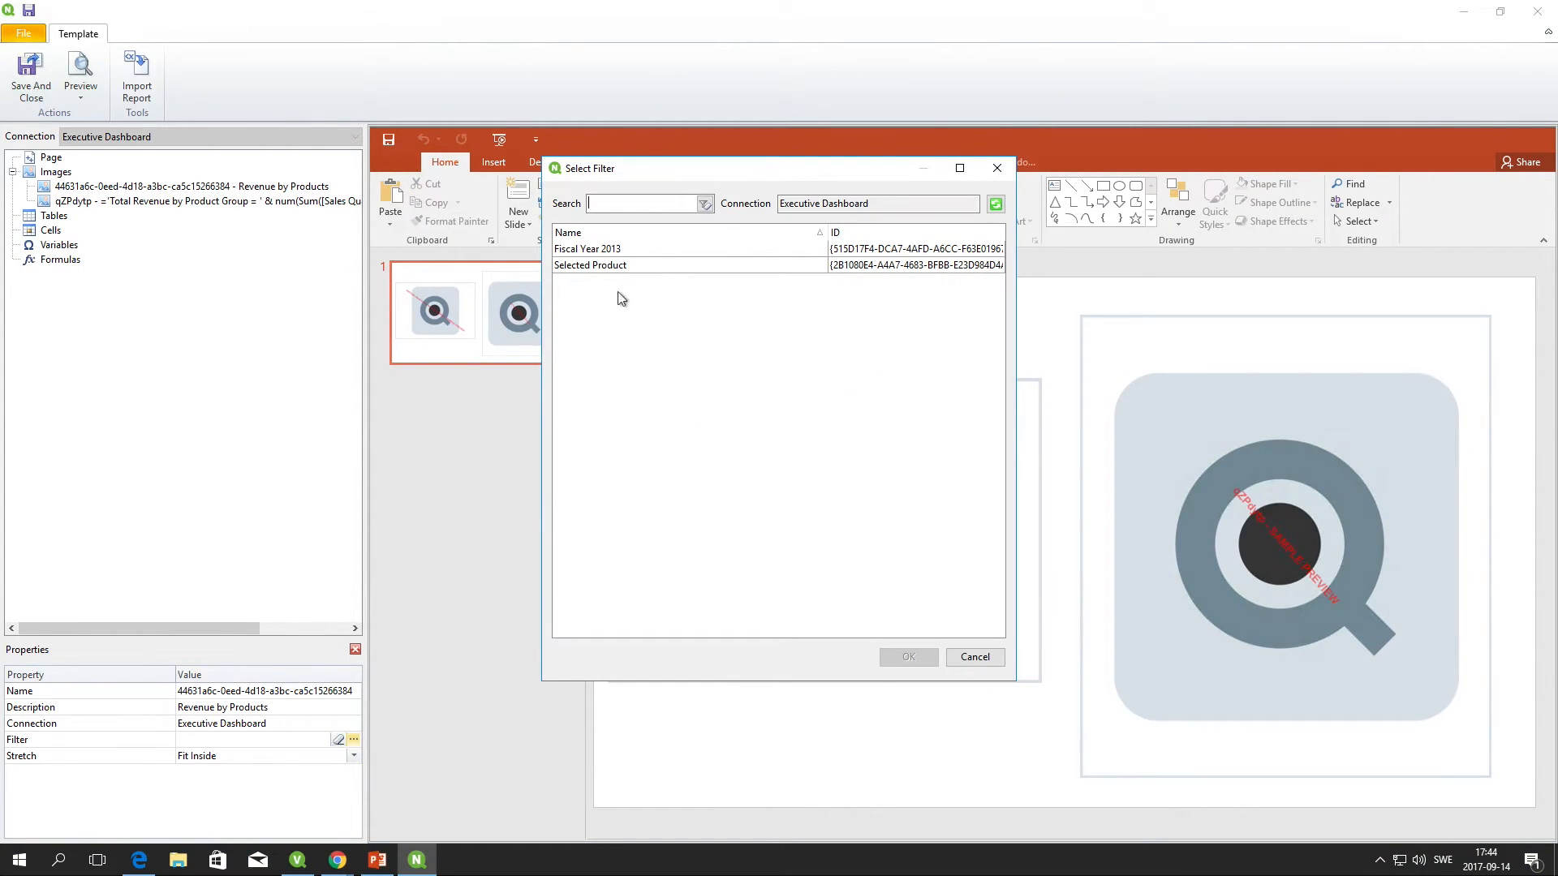
{"action": "left_click", "coordinate": [590, 264]}
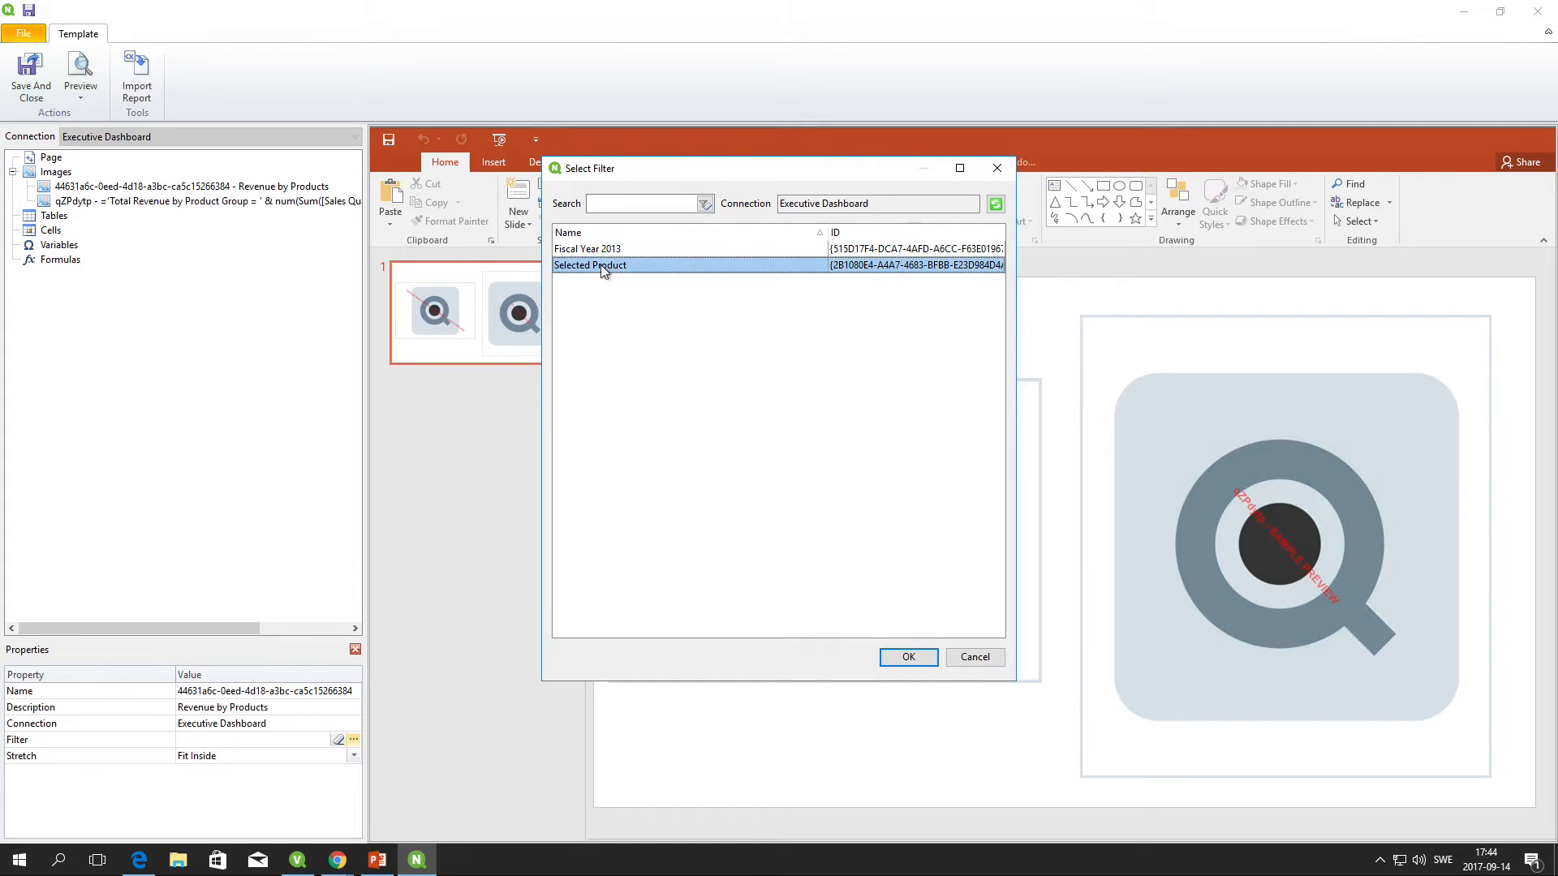
{"action": "left_click", "coordinate": [906, 657]}
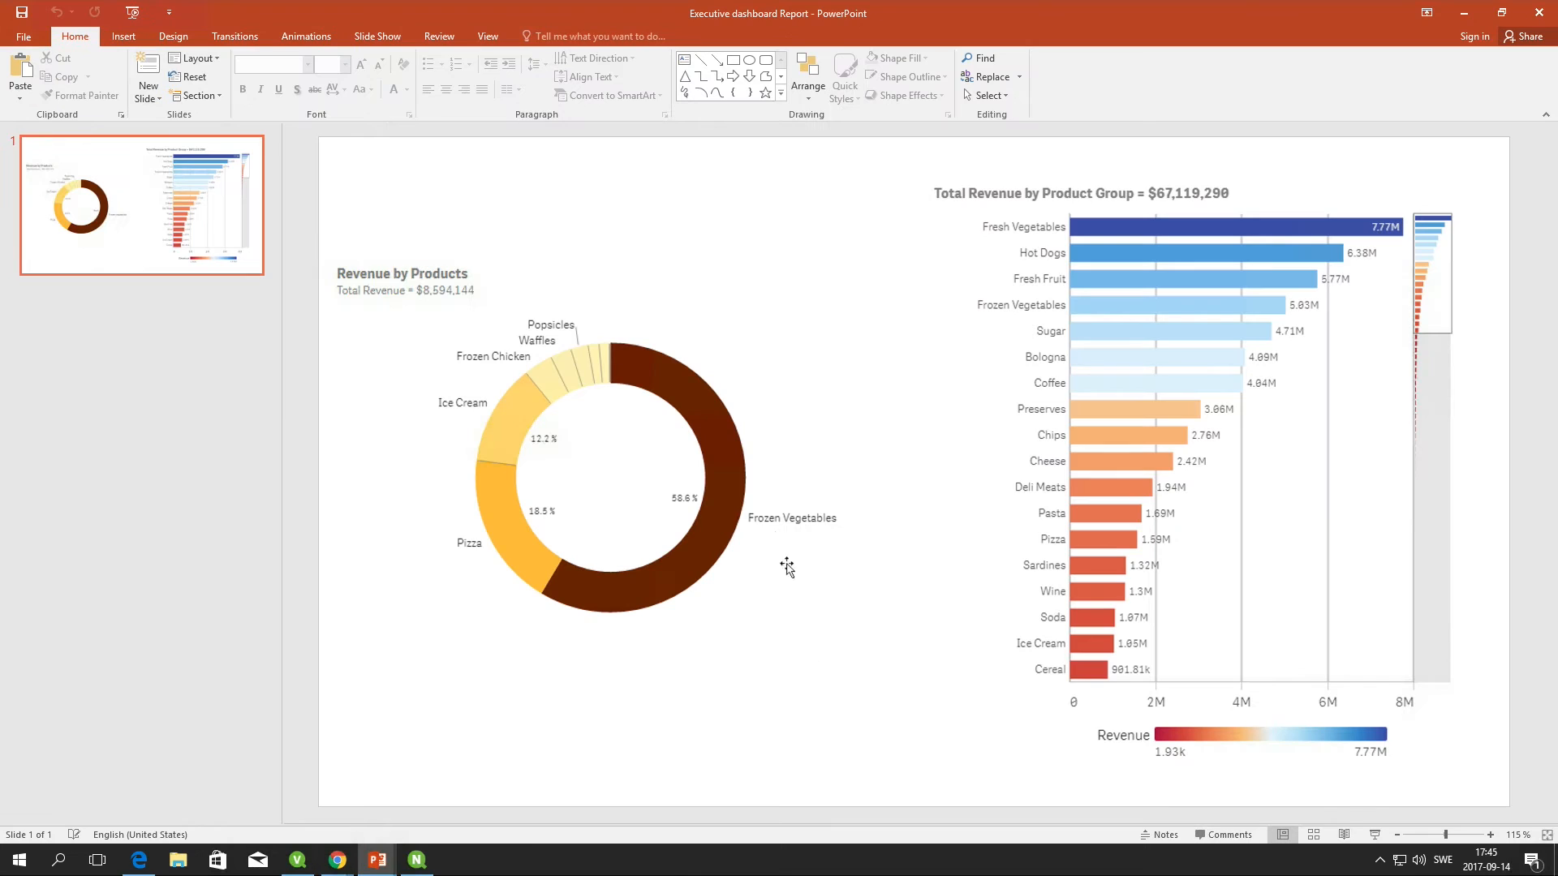
{"action": "mouse_move", "coordinate": [699, 583]}
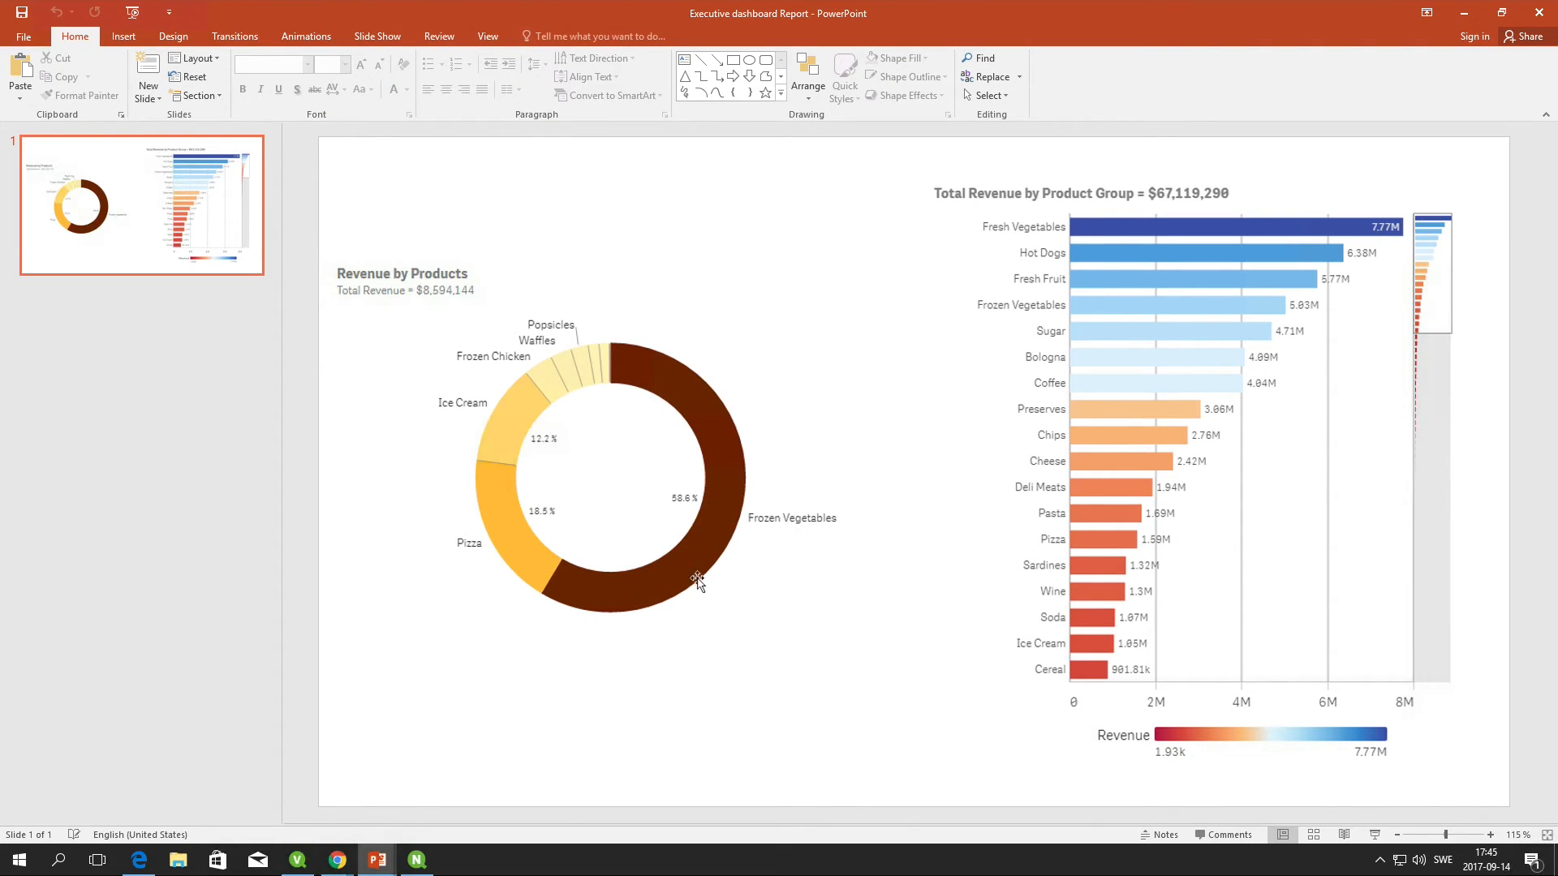
{"action": "mouse_move", "coordinate": [647, 400]}
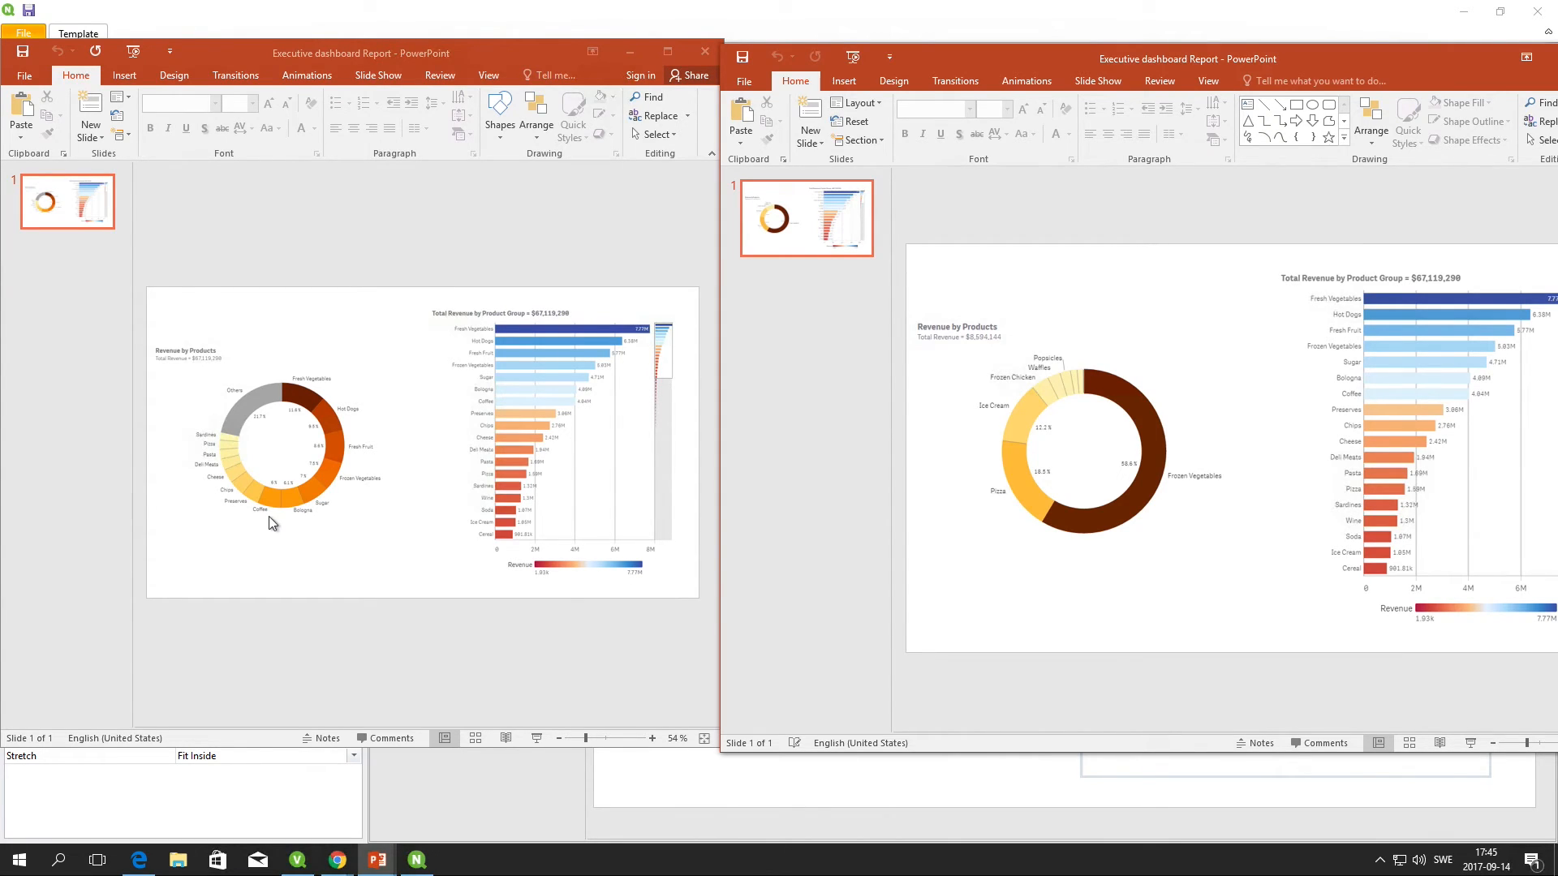
{"action": "mouse_move", "coordinate": [1115, 534]}
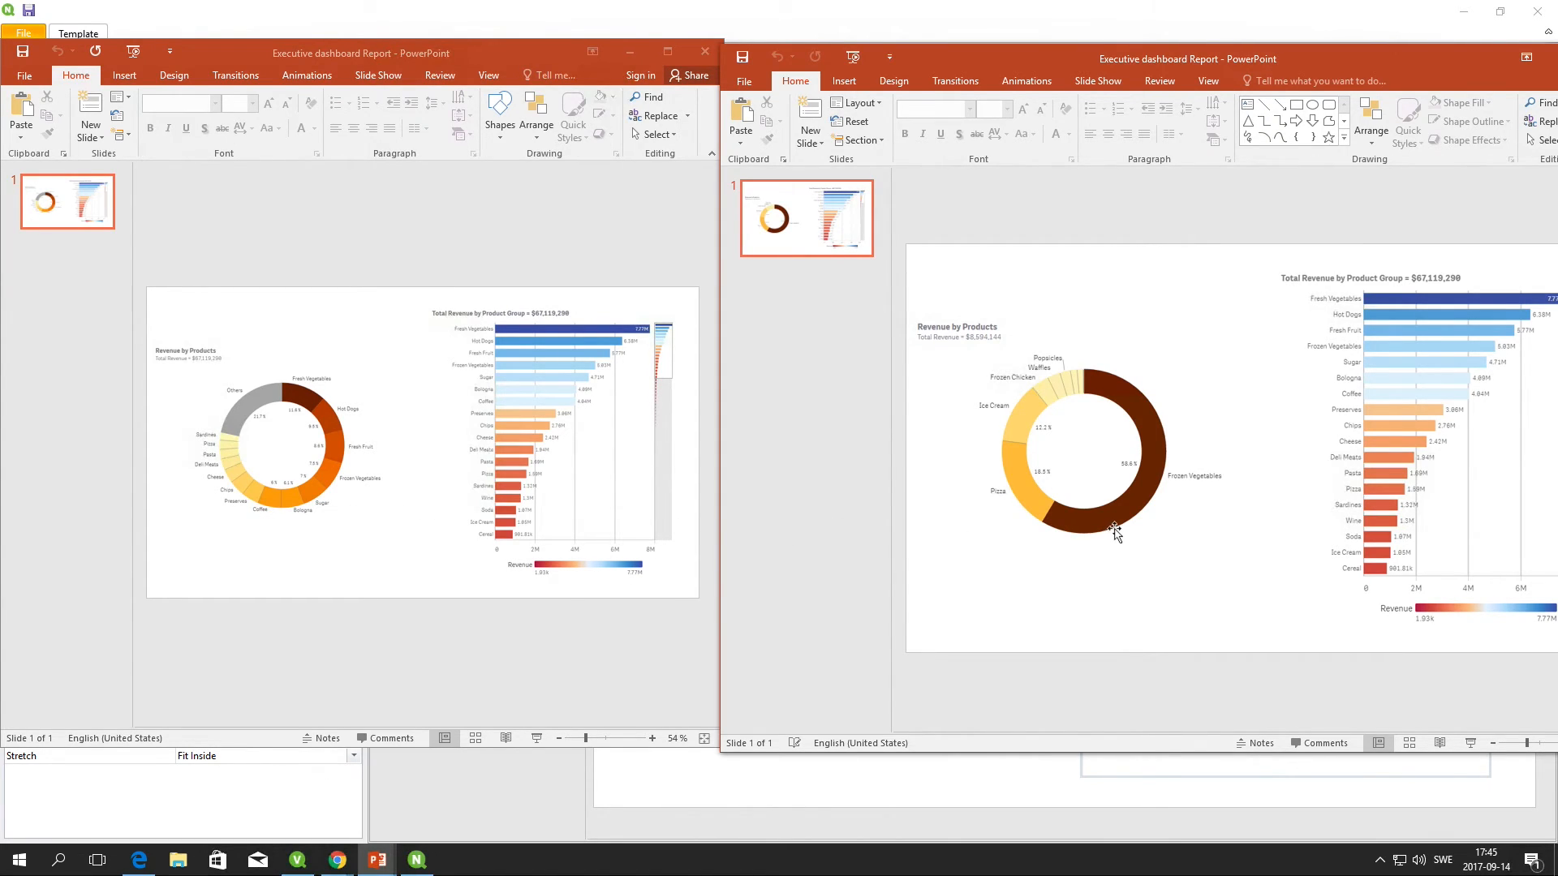
{"action": "mouse_move", "coordinate": [1100, 547]}
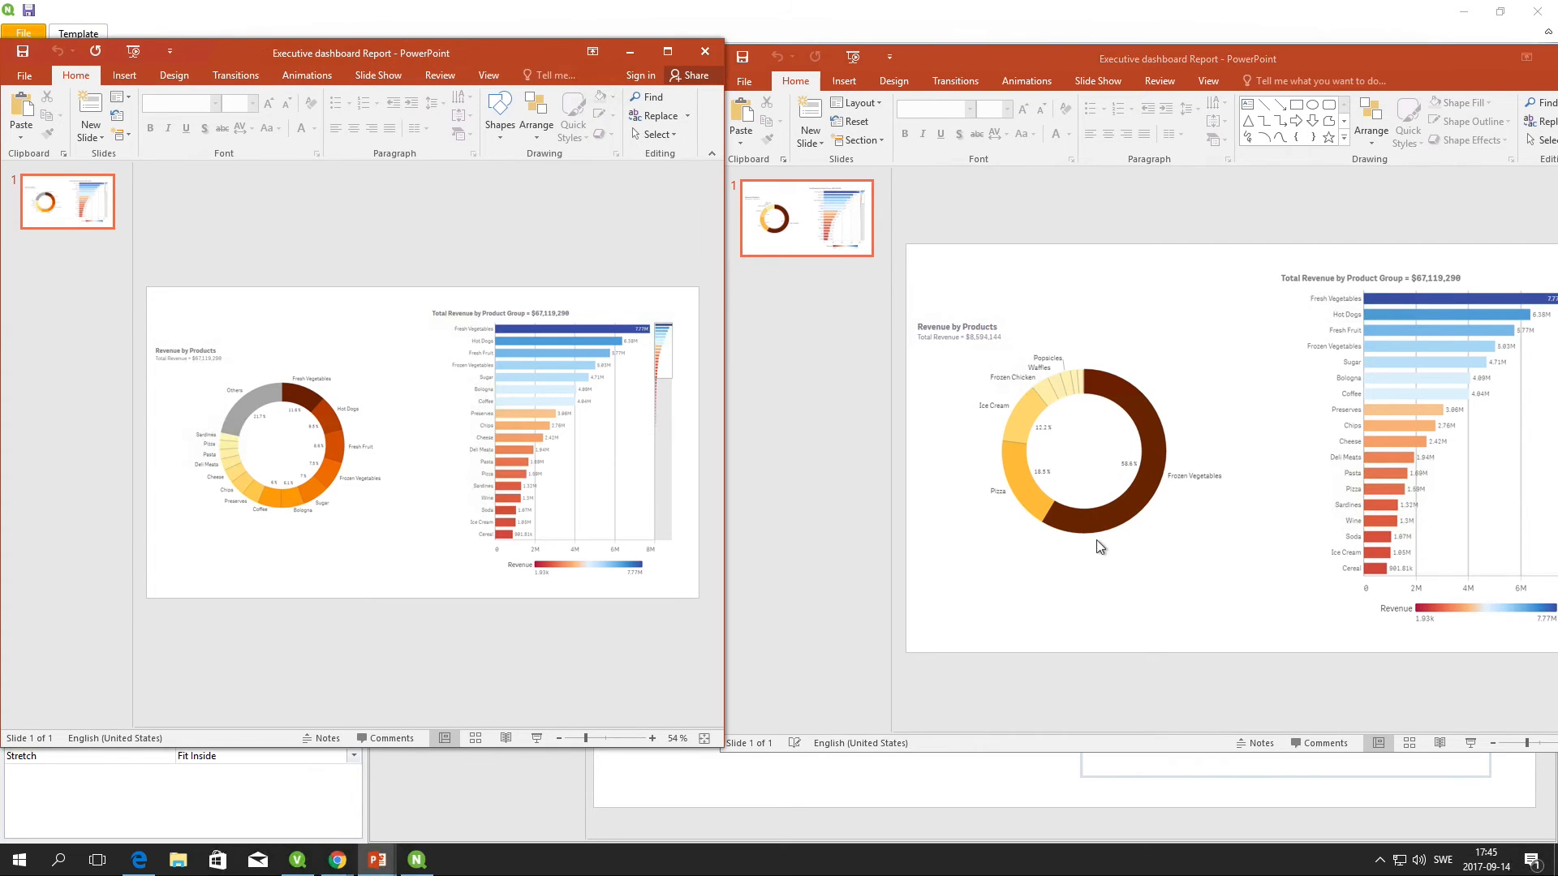